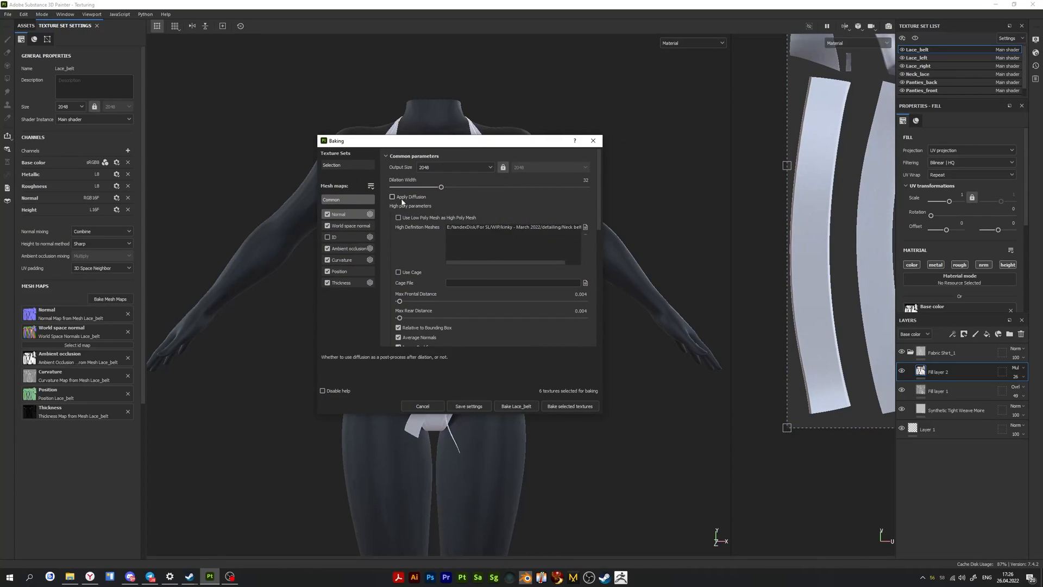
{"action": "mouse_move", "coordinate": [437, 233]}
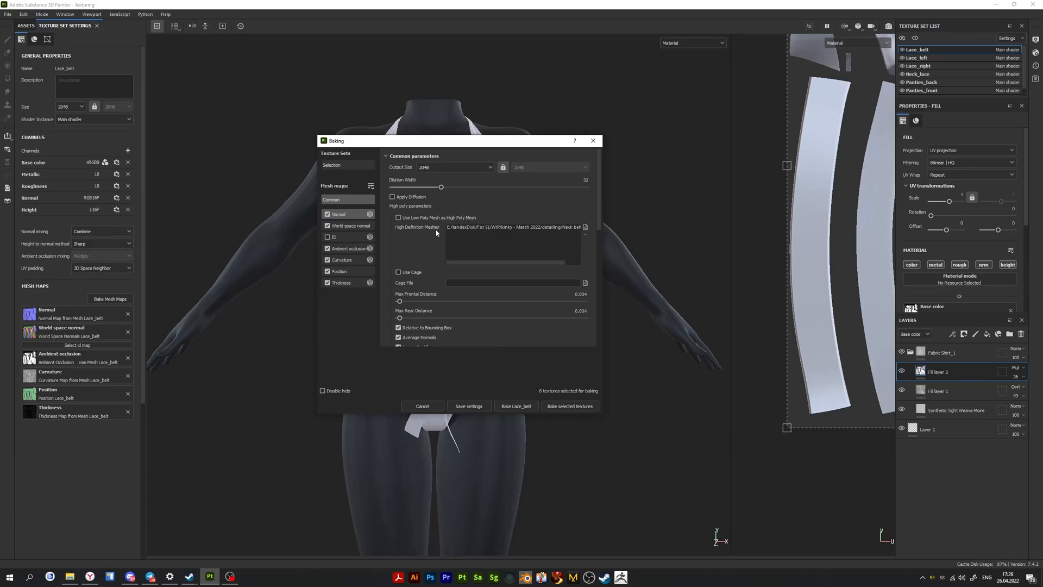
{"action": "mouse_move", "coordinate": [585, 227]}
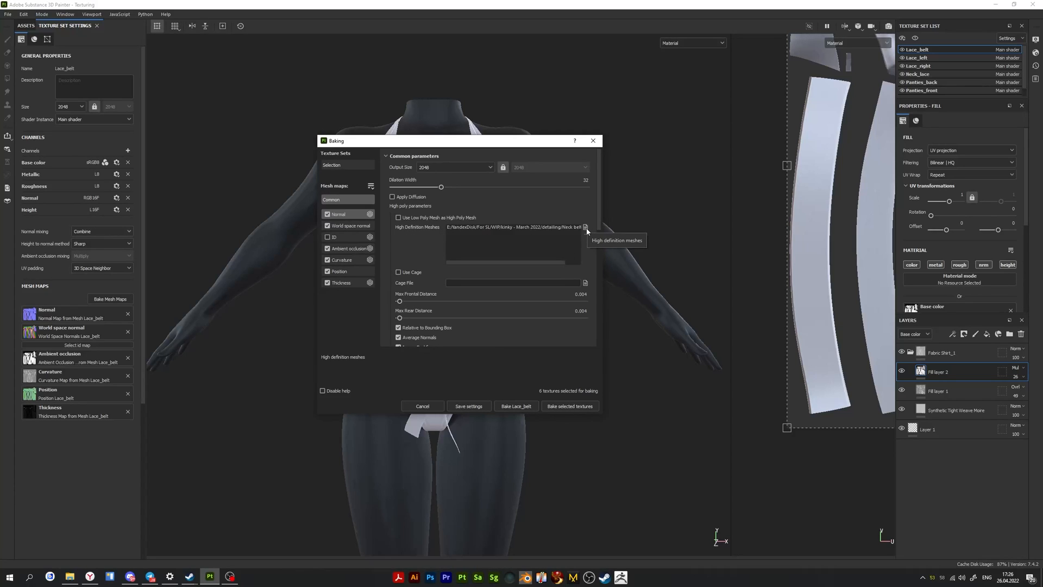
{"action": "mouse_move", "coordinate": [456, 167]}
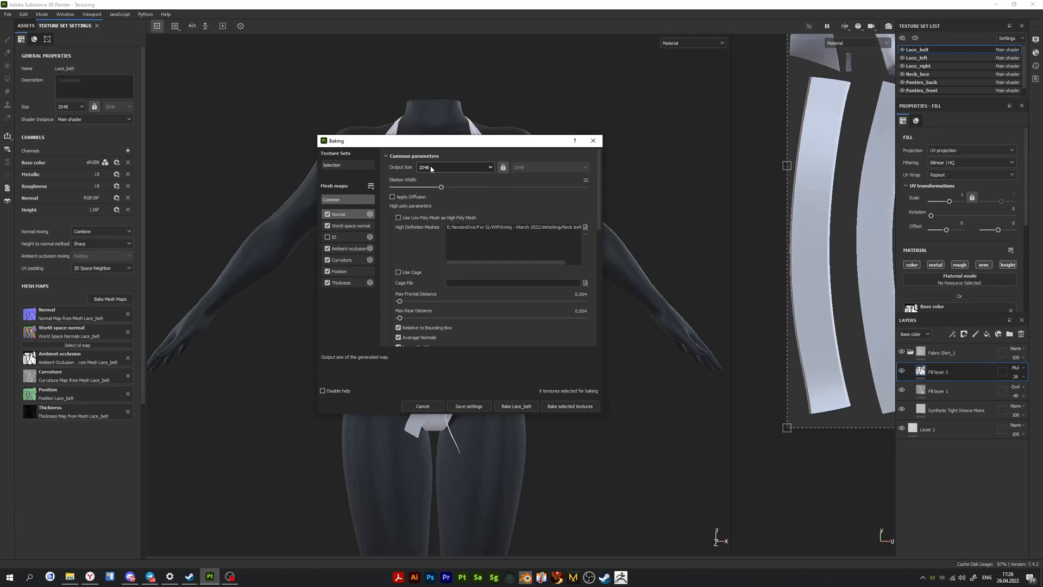
Keep bake output size at 2048 and choose Panties_front as the texture set to bake
{"action": "left_click", "coordinate": [456, 167]}
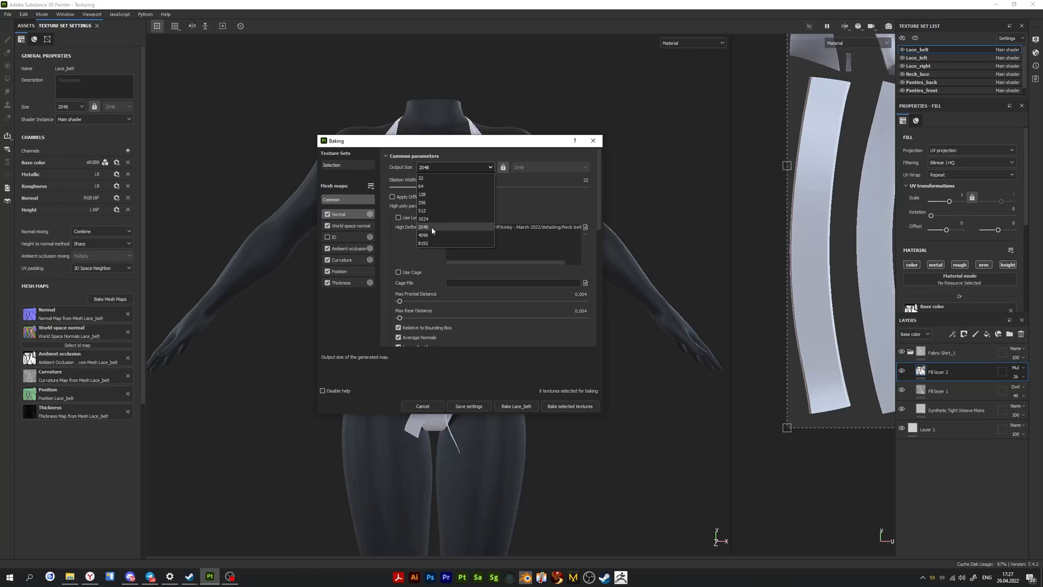
{"action": "left_click", "coordinate": [424, 226]}
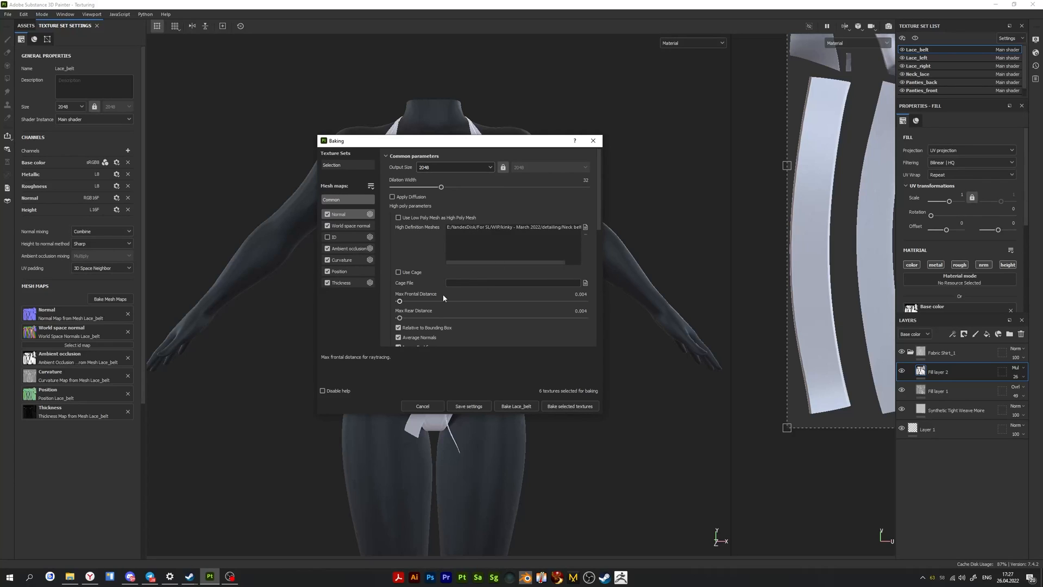
{"action": "mouse_move", "coordinate": [410, 300]}
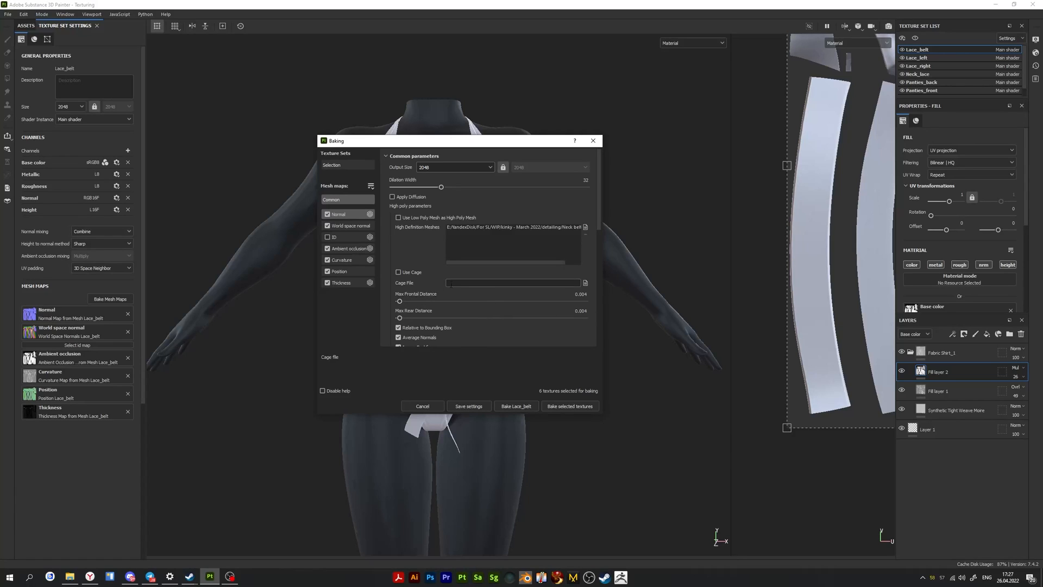
{"action": "mouse_move", "coordinate": [417, 315]}
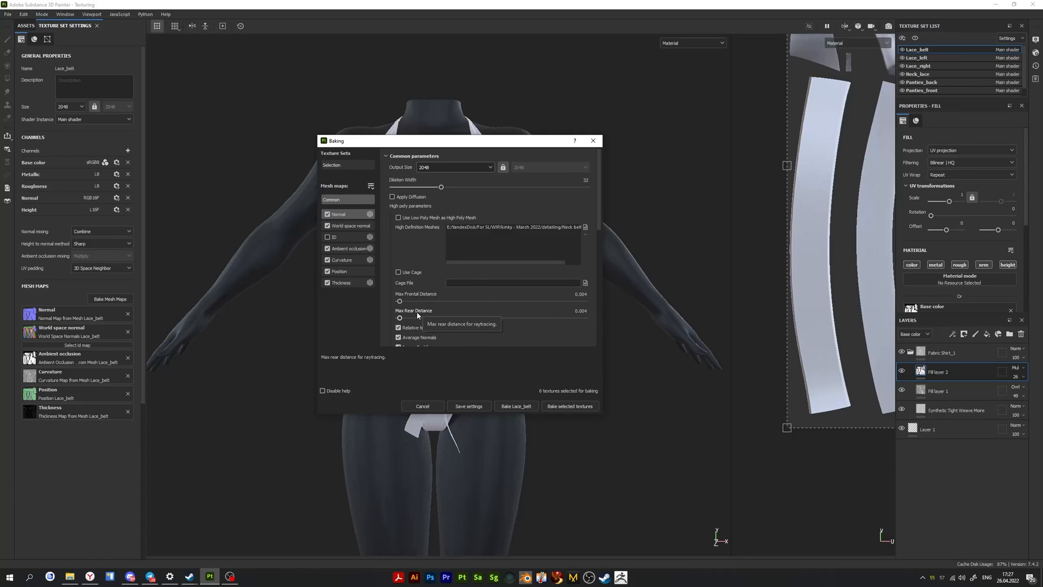
{"action": "mouse_move", "coordinate": [582, 300]}
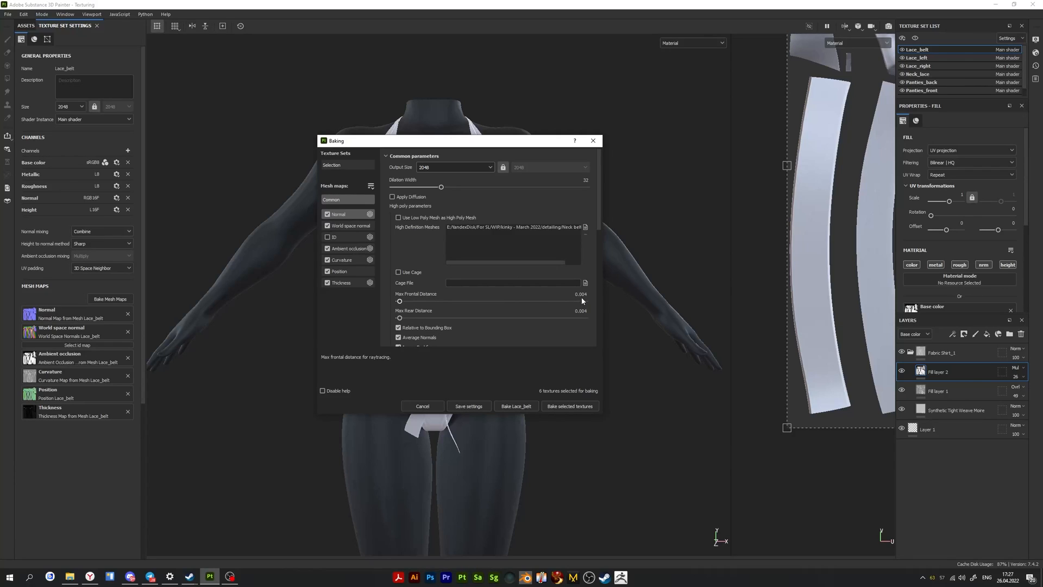
{"action": "mouse_move", "coordinate": [595, 291]}
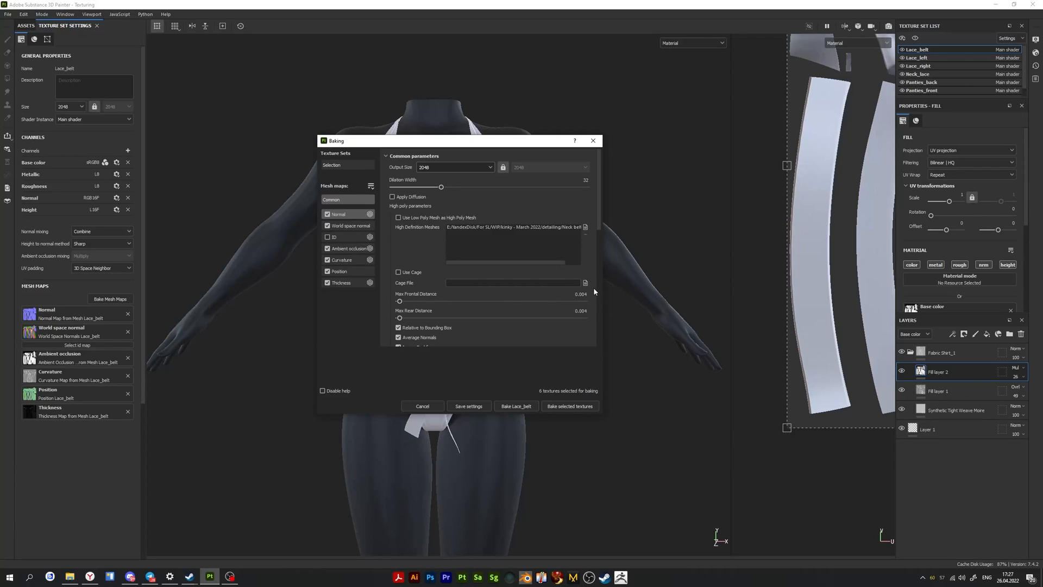
{"action": "mouse_move", "coordinate": [590, 283]}
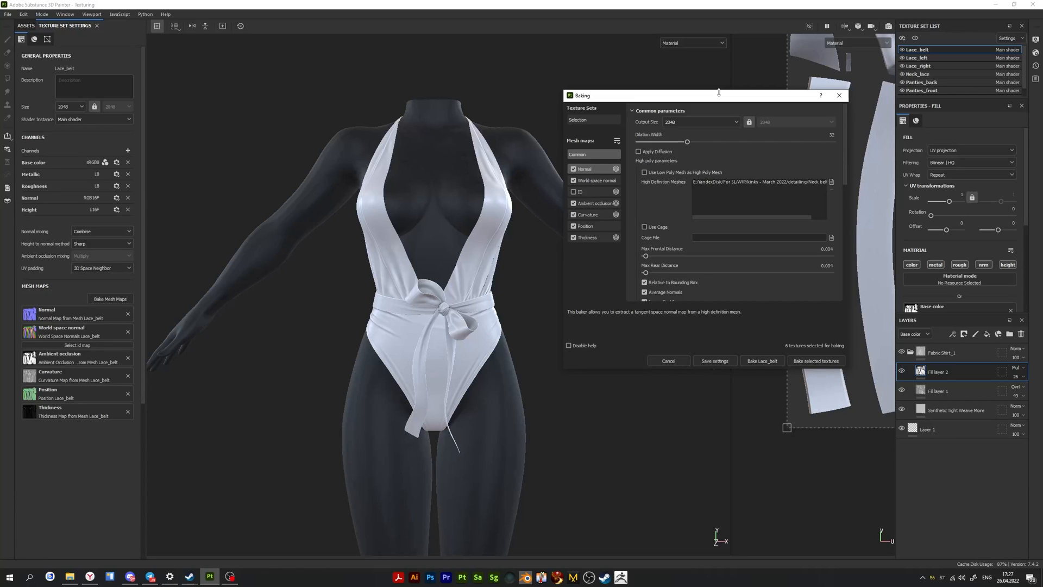
{"action": "scroll", "scroll_direction": "down", "scroll_amount": 3}
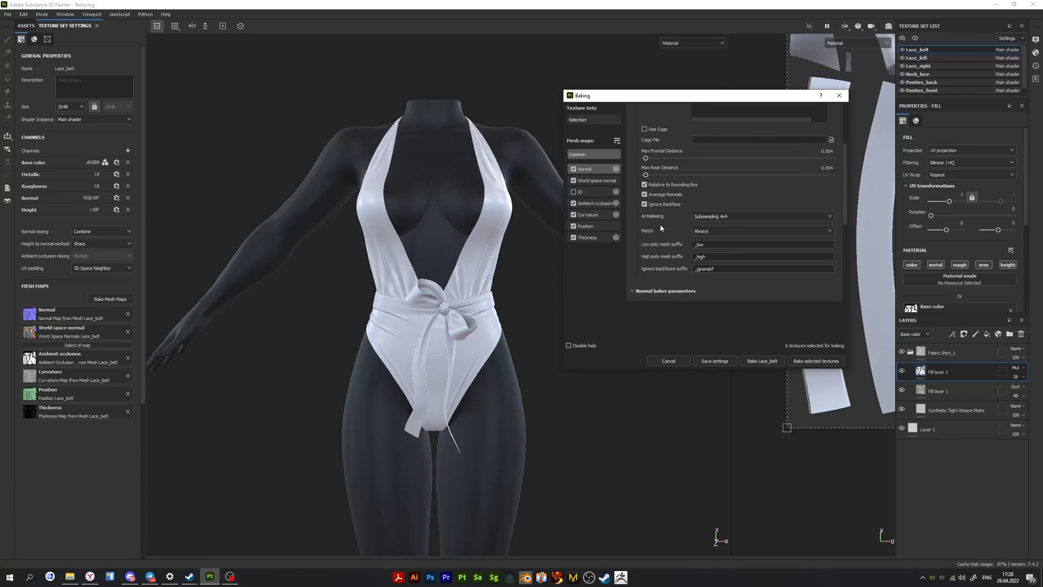
{"action": "mouse_move", "coordinate": [761, 216]}
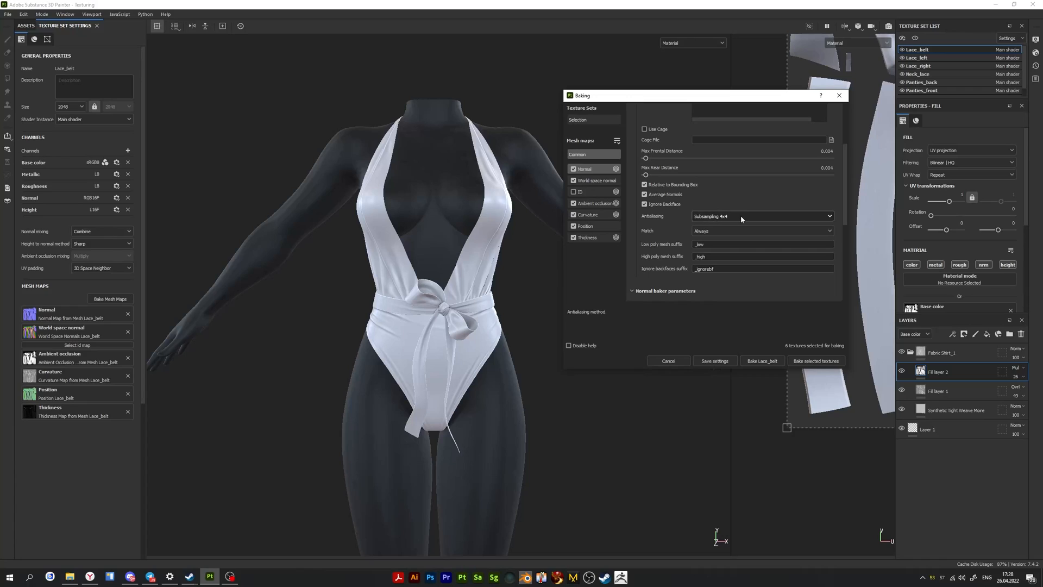
{"action": "mouse_move", "coordinate": [762, 215]}
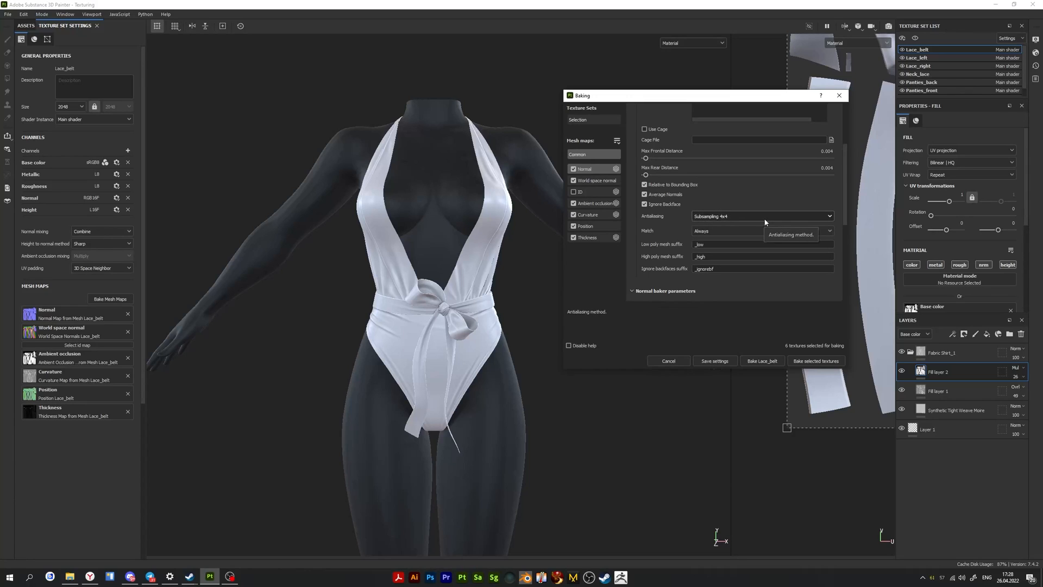
{"action": "scroll", "scroll_direction": "up", "scroll_amount": 3}
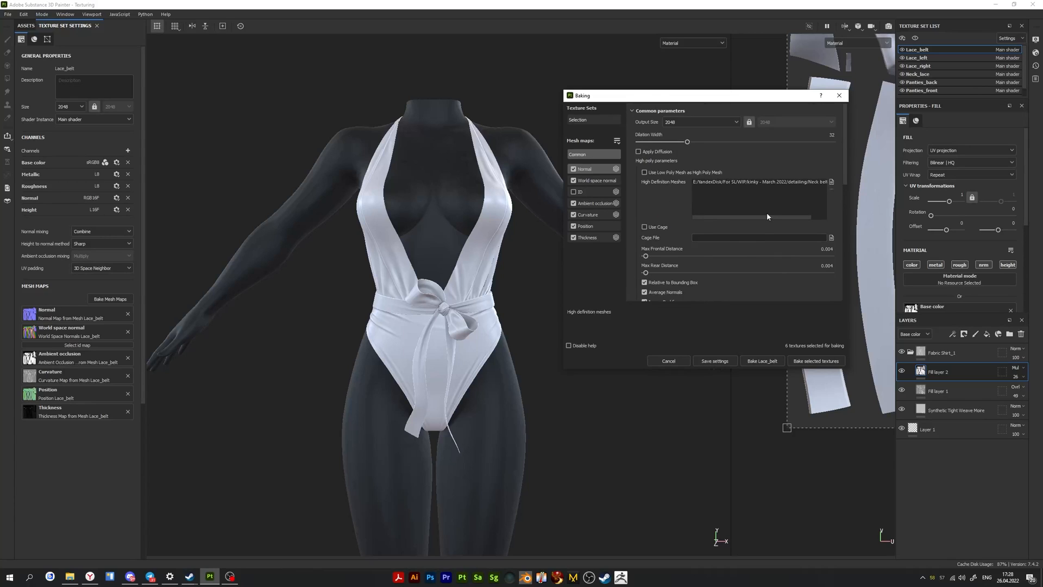
{"action": "scroll", "scroll_direction": "down", "scroll_amount": 3}
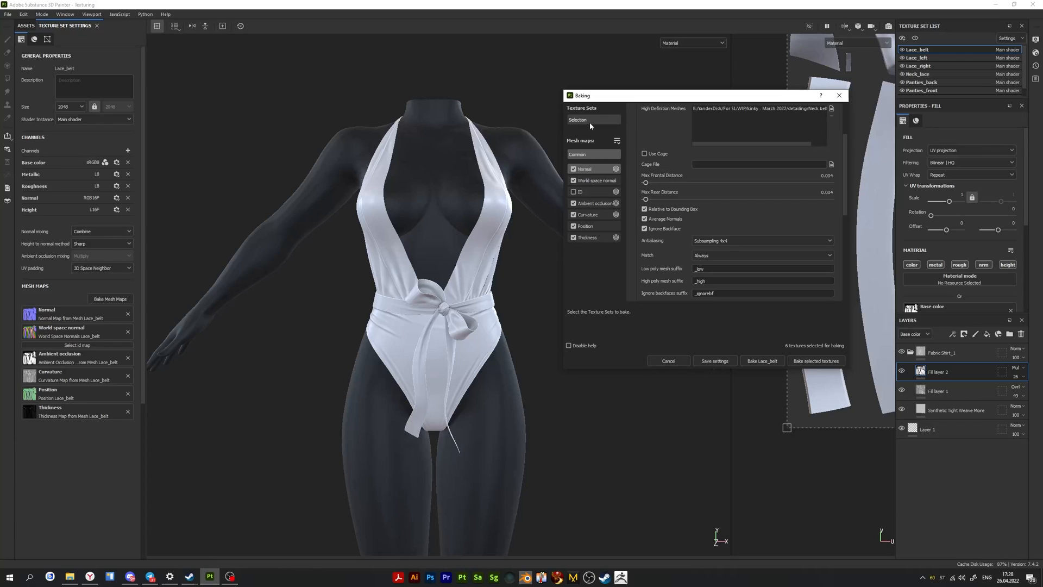
{"action": "left_click", "coordinate": [578, 120]}
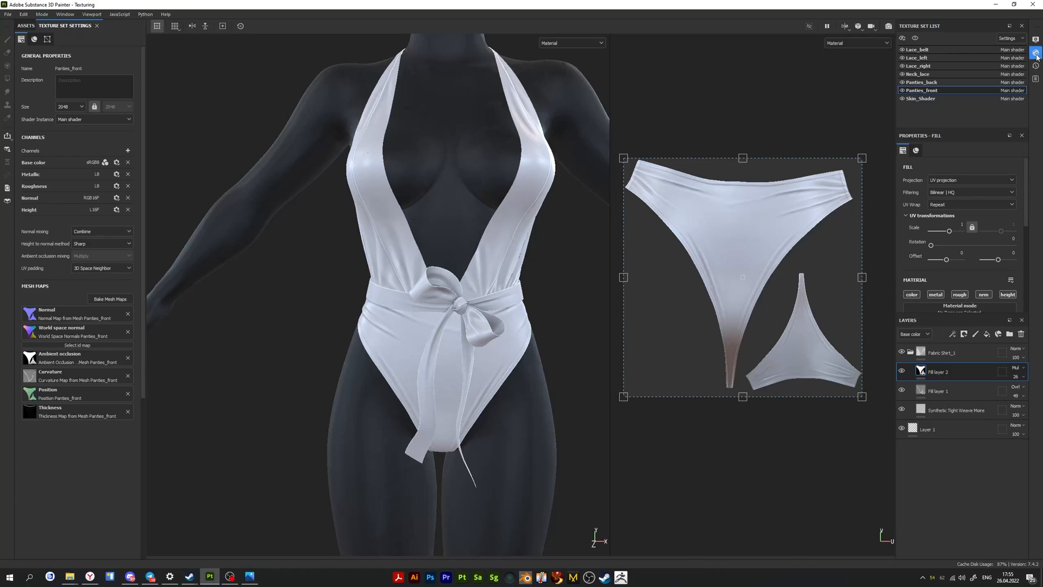
{"action": "left_click", "coordinate": [1036, 52]}
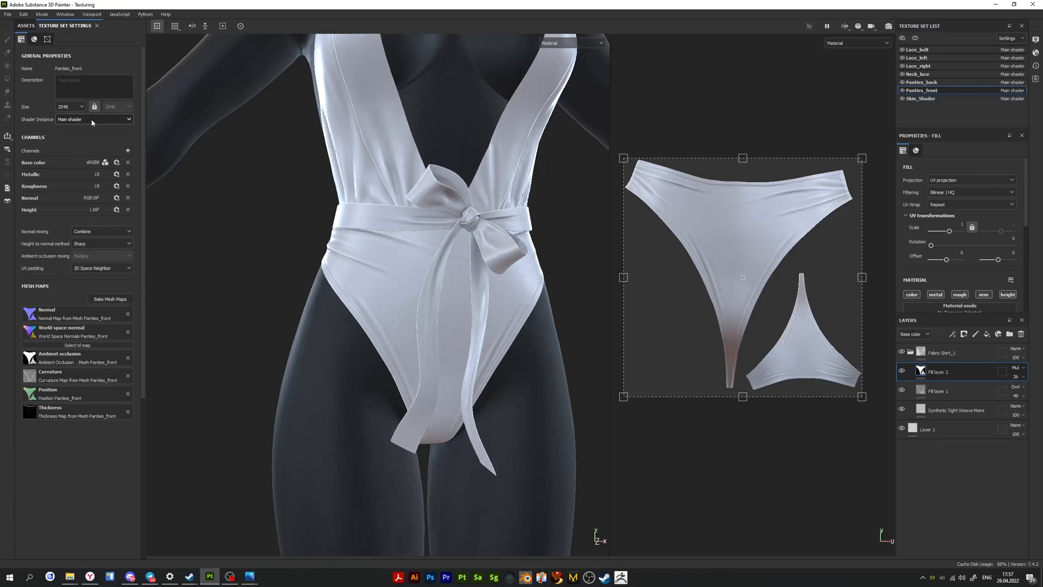
Assign Panties_front a new shader instance, Main shader (Copy), and review its settings
{"action": "left_click", "coordinate": [93, 119]}
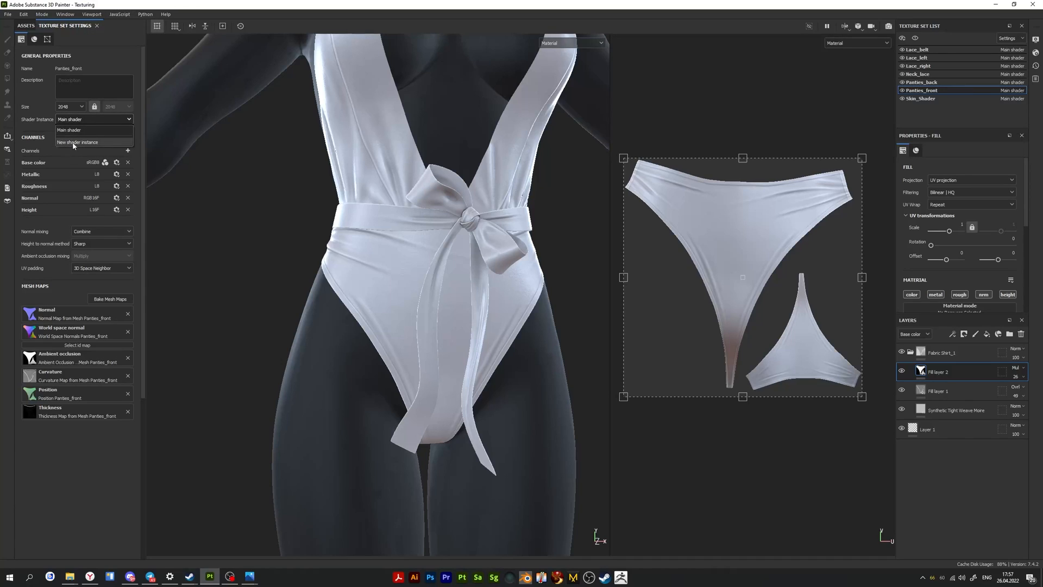
{"action": "left_click", "coordinate": [77, 142]}
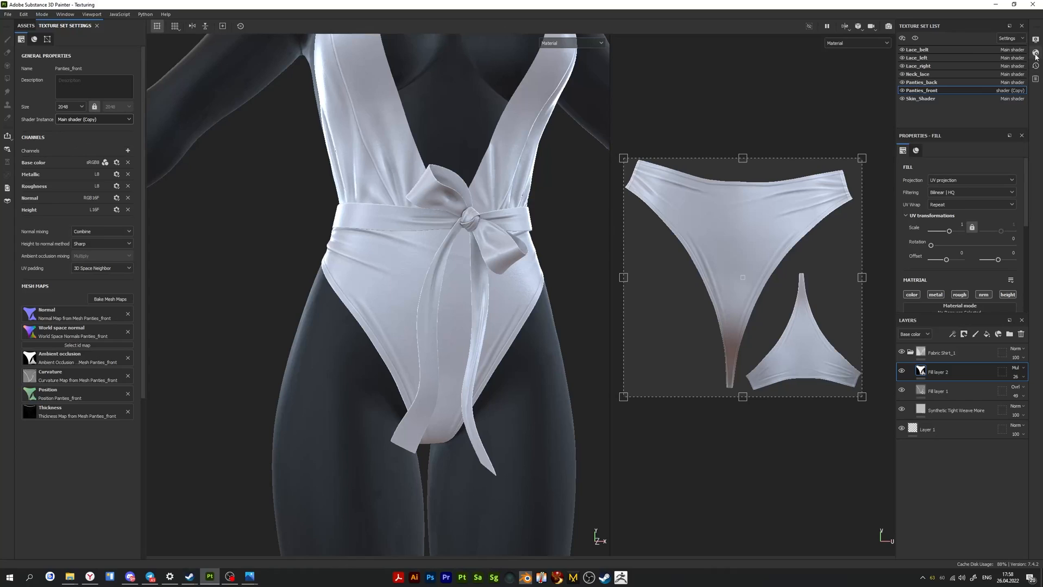
{"action": "left_click", "coordinate": [1036, 52]}
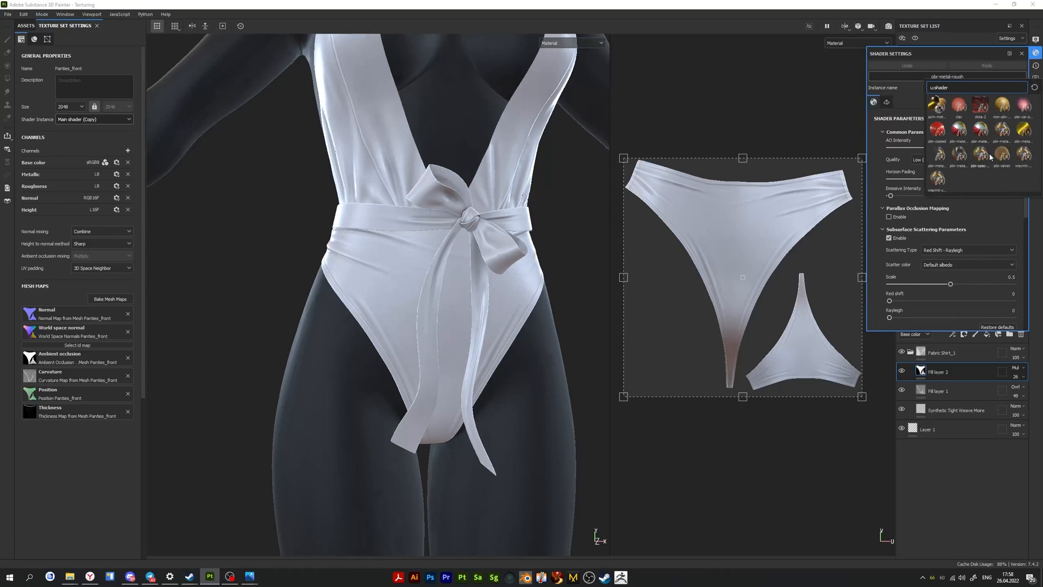
{"action": "mouse_move", "coordinate": [960, 154]}
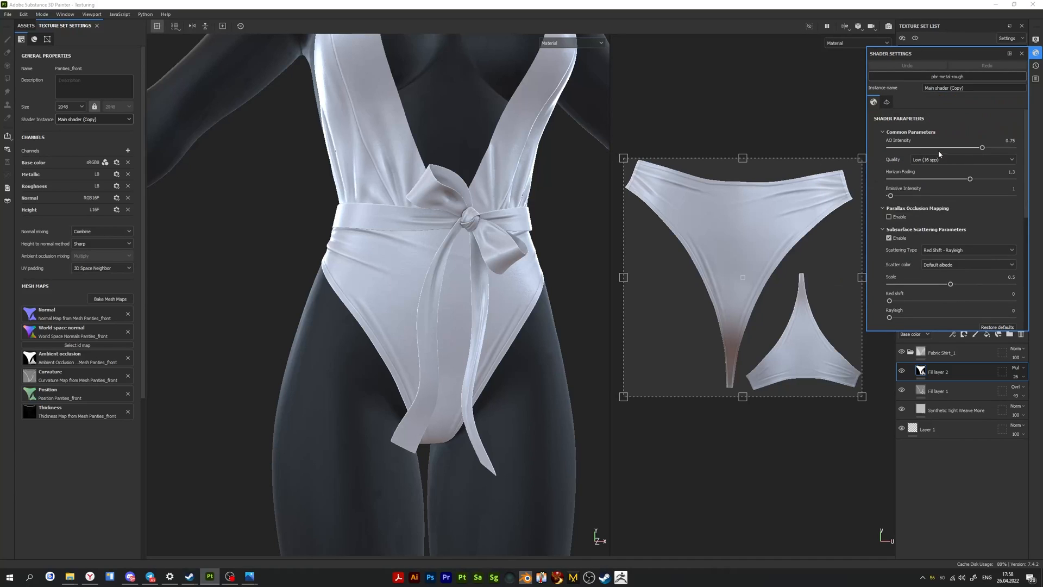
{"action": "left_click", "coordinate": [1021, 53]}
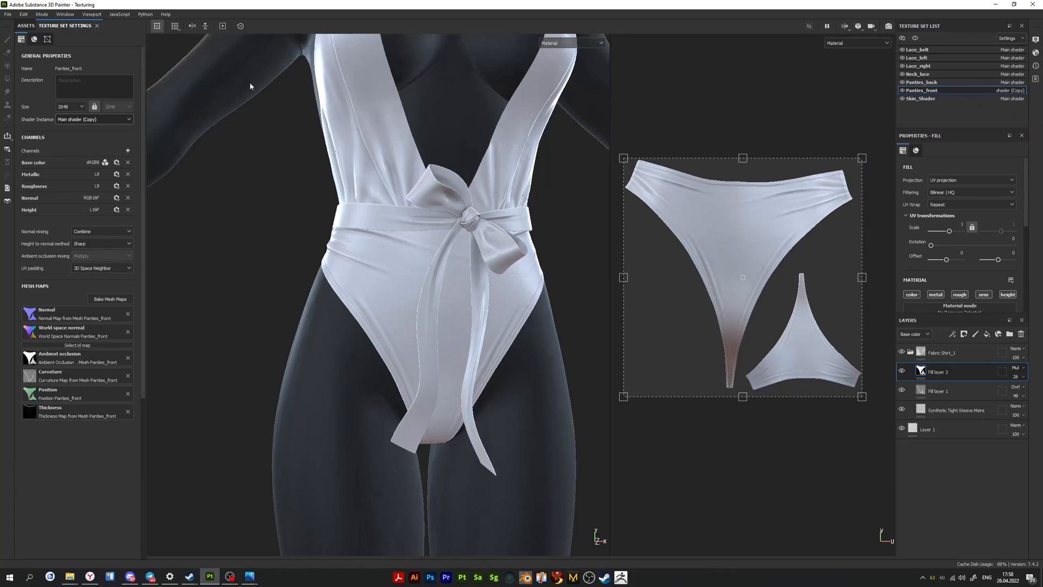
{"action": "mouse_move", "coordinate": [39, 121]}
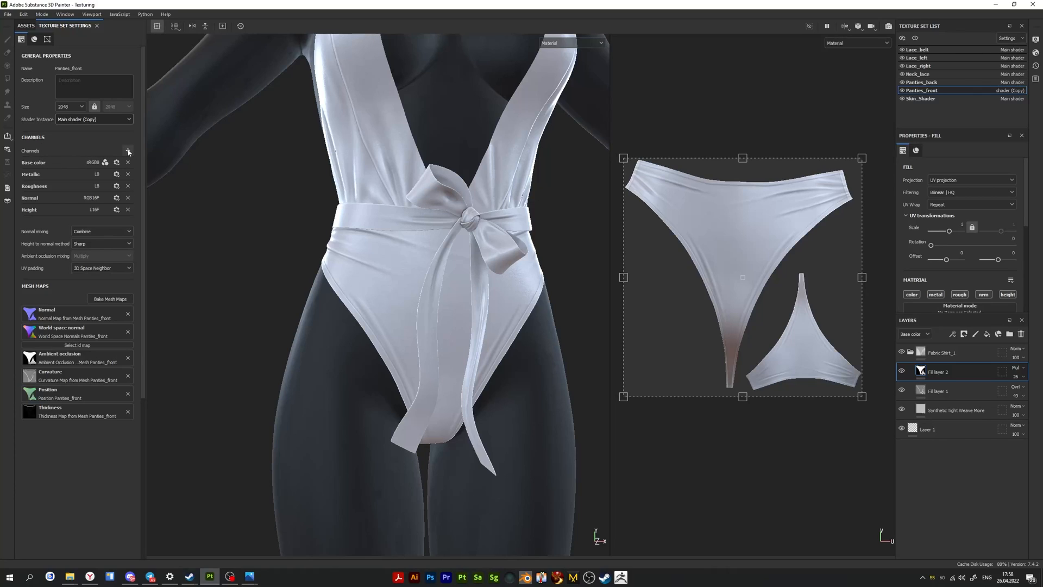
Add an Opacity channel to Panties_front's channel list
{"action": "left_click", "coordinate": [128, 151]}
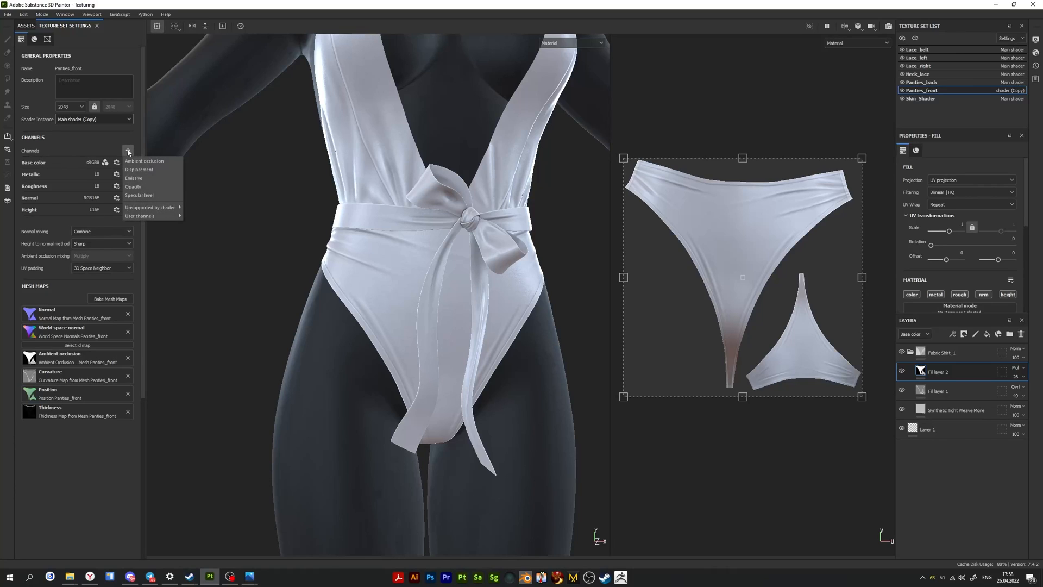
{"action": "left_click", "coordinate": [133, 187]}
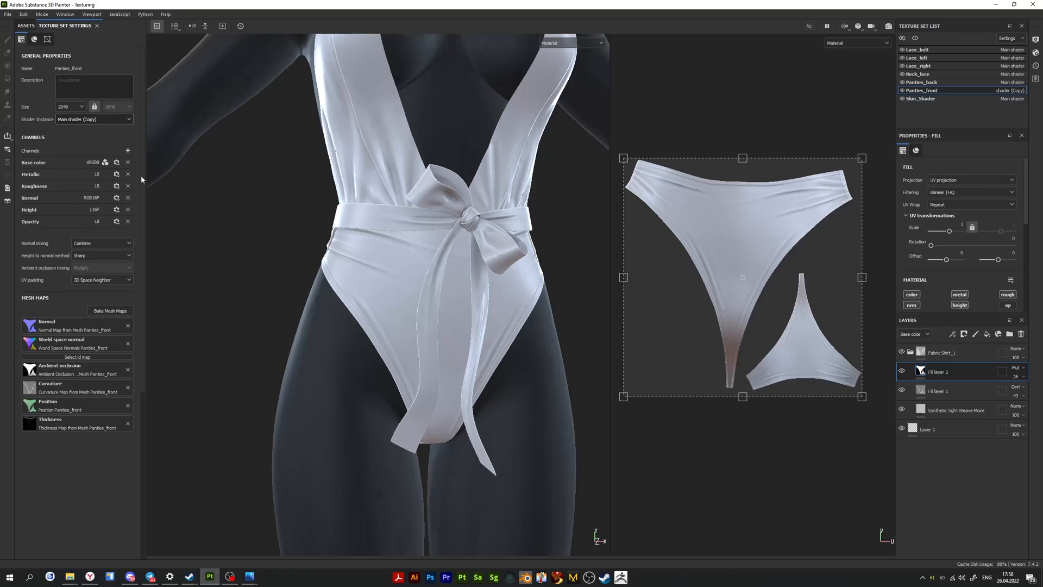
{"action": "scroll", "scroll_direction": "down", "scroll_amount": 3}
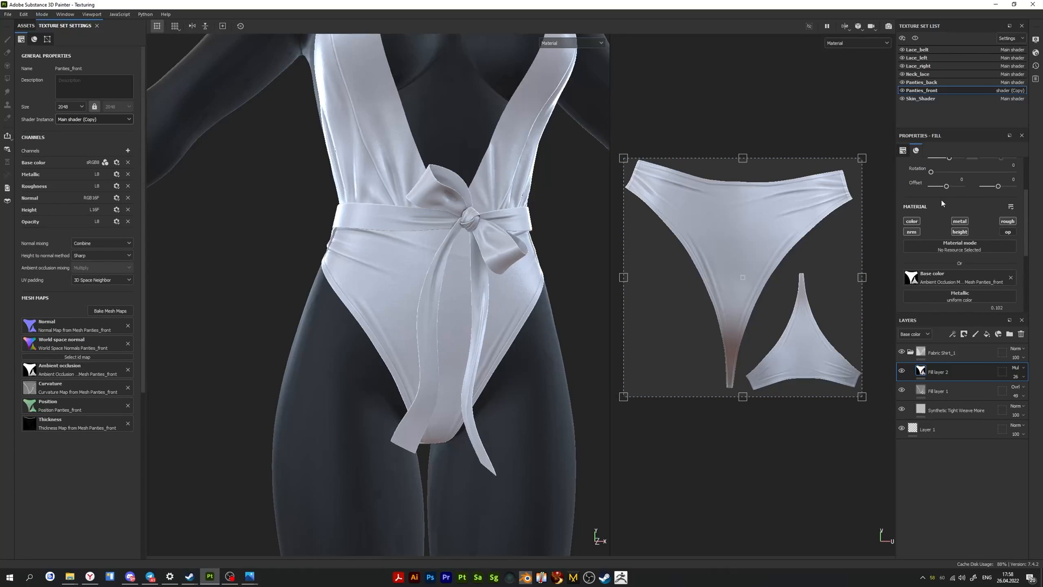
{"action": "mouse_move", "coordinate": [937, 143]}
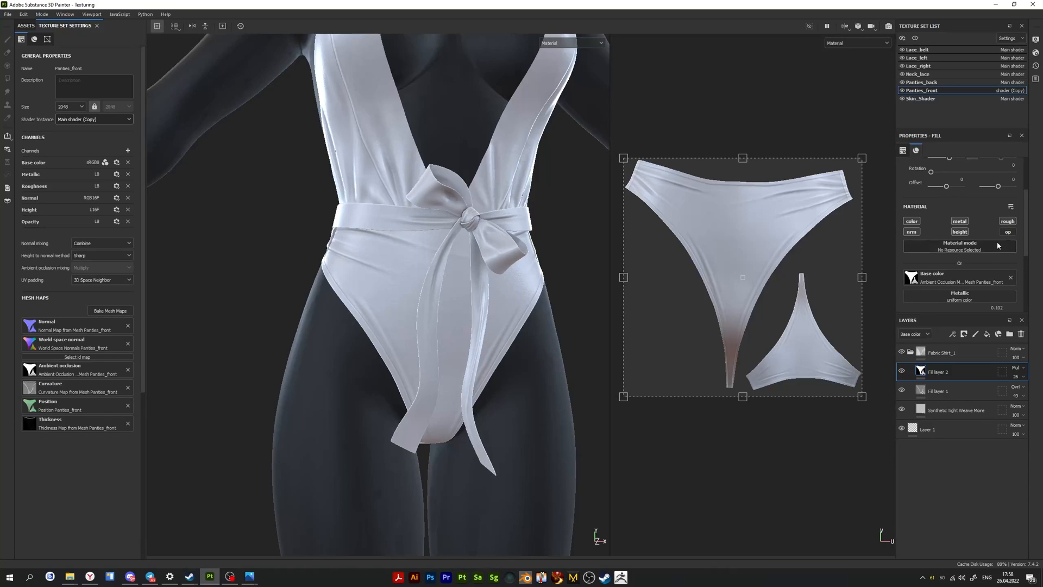
{"action": "mouse_move", "coordinate": [1007, 232]}
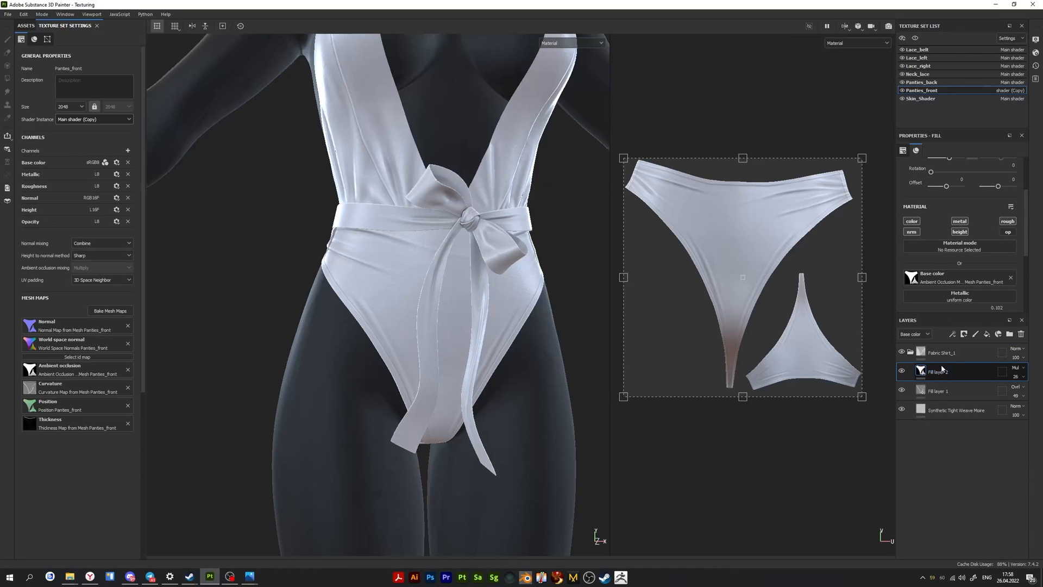
Inspect Fill layer 1 and the Synthetic Tight Weave Moire layer, then collapse Fabric Shirt_1
{"action": "left_click", "coordinate": [942, 353]}
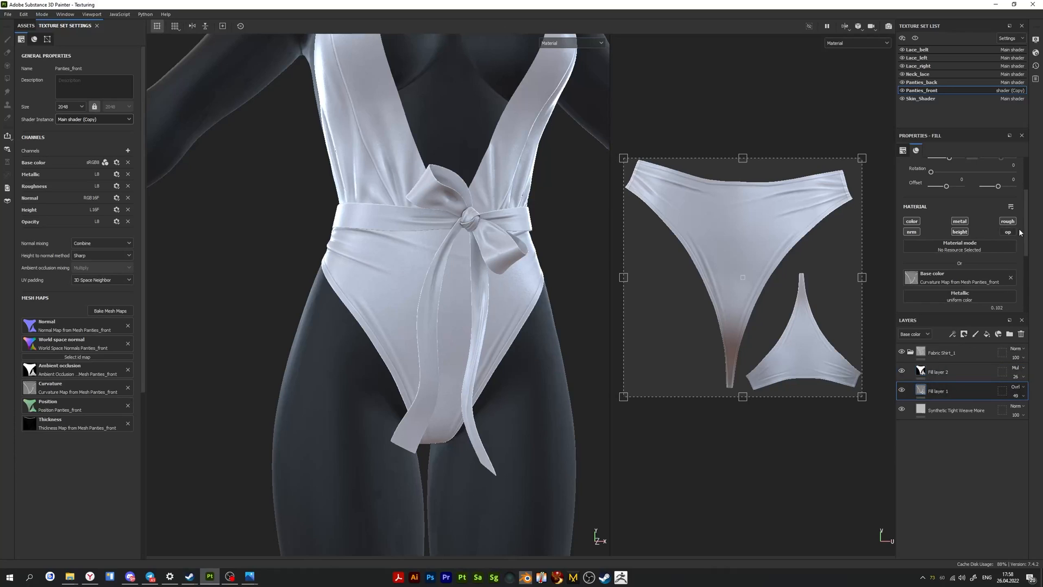
{"action": "left_click", "coordinate": [956, 410]}
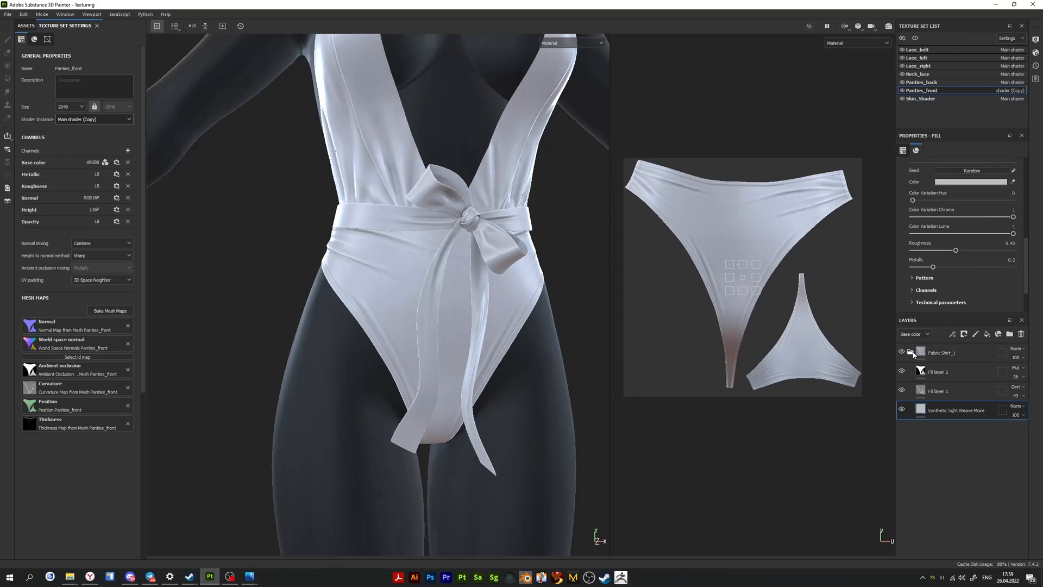
{"action": "left_click", "coordinate": [910, 352]}
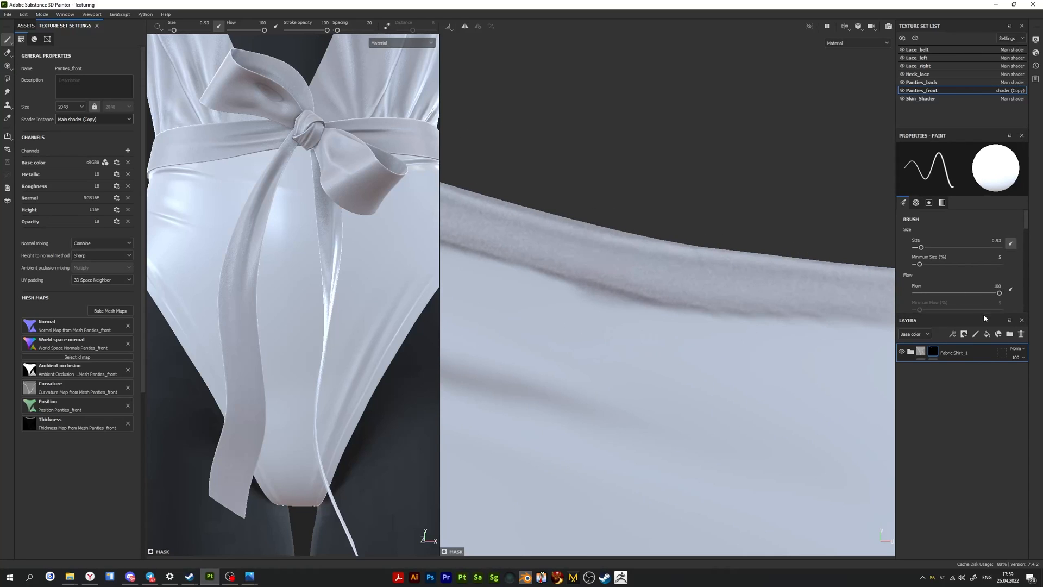
View the brush shape settings for the round white brush
{"action": "left_click", "coordinate": [916, 202]}
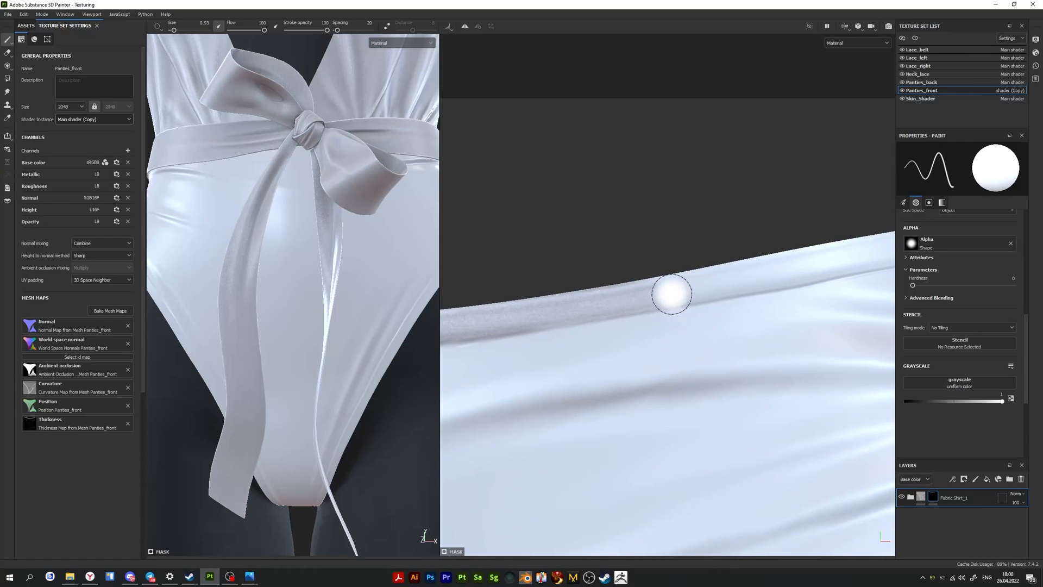
{"action": "mouse_move", "coordinate": [697, 281]}
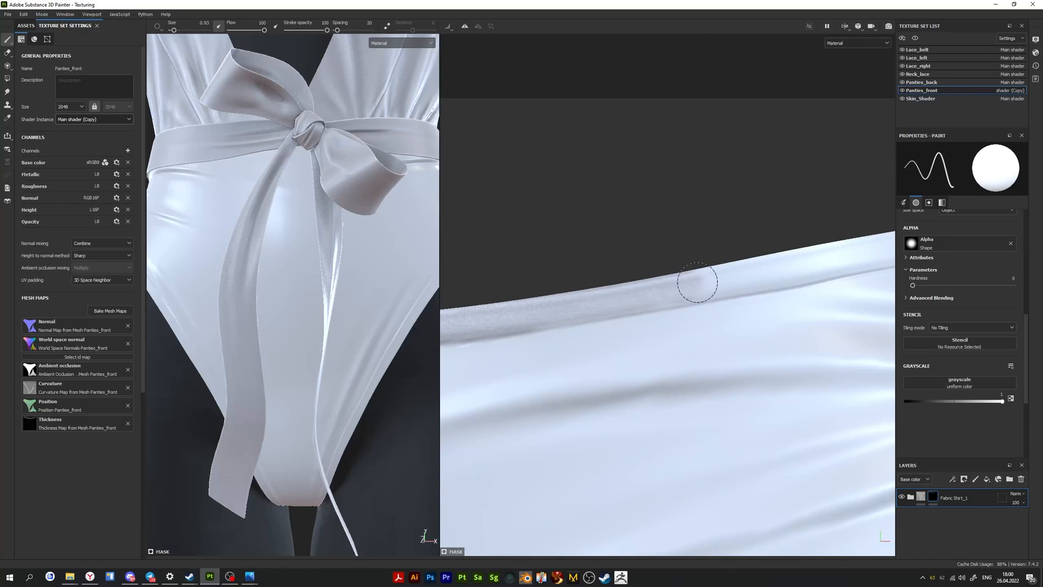
{"action": "mouse_move", "coordinate": [802, 259]}
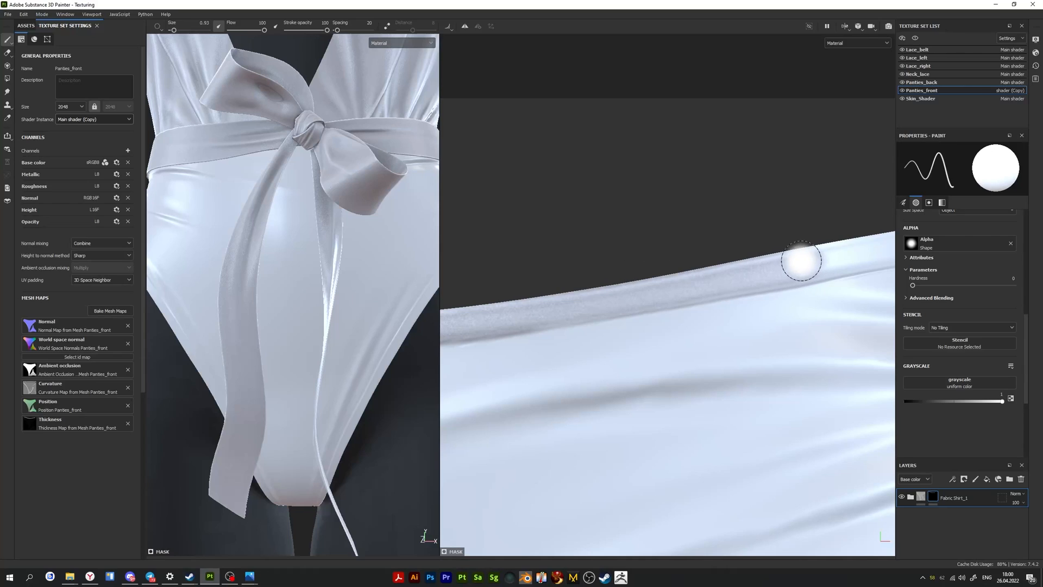
{"action": "mouse_move", "coordinate": [812, 270]}
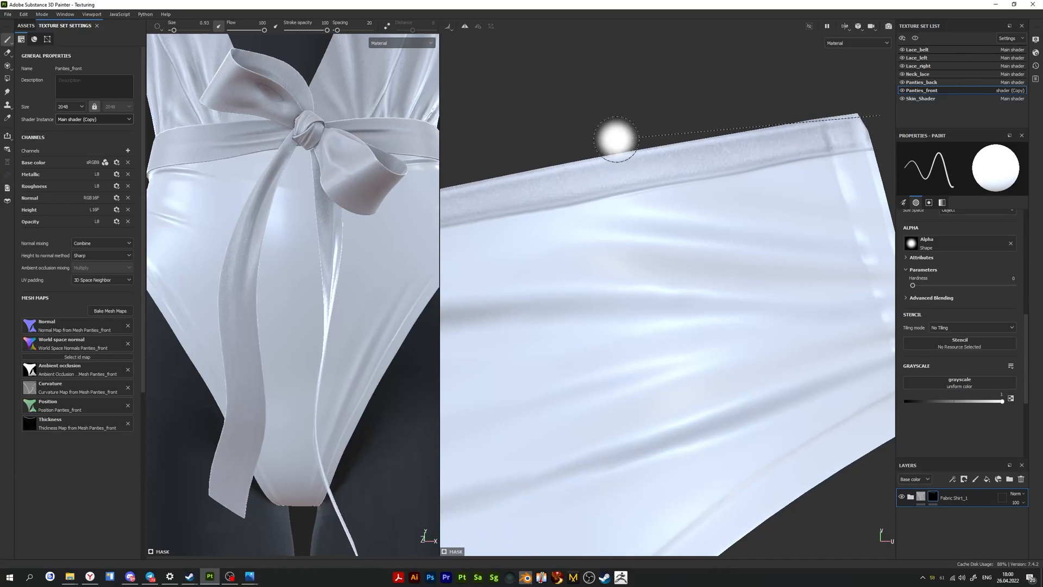
{"action": "mouse_move", "coordinate": [836, 130]}
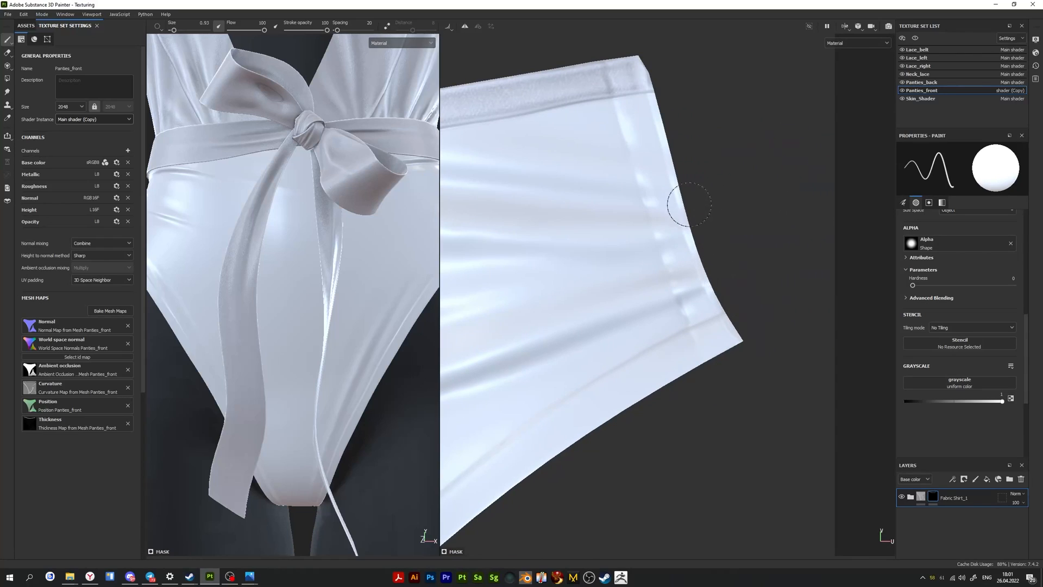
{"action": "mouse_move", "coordinate": [722, 326]}
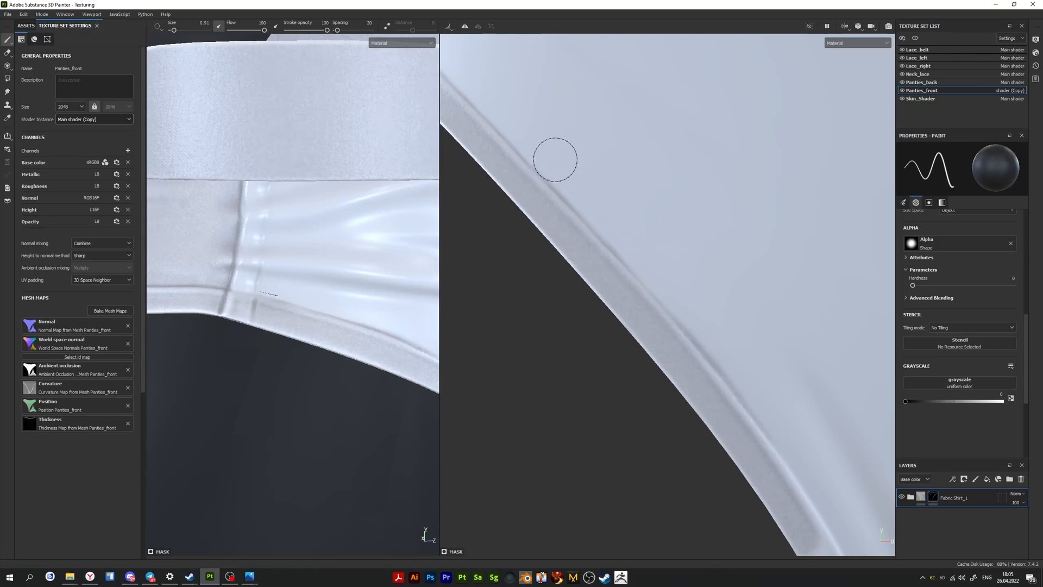
{"action": "mouse_move", "coordinate": [659, 333]}
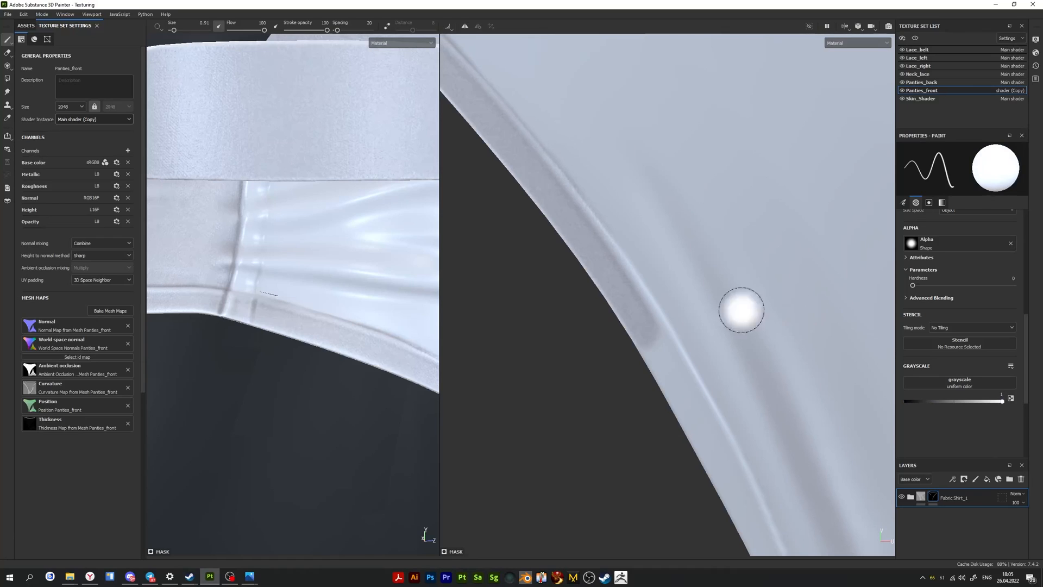
{"action": "mouse_move", "coordinate": [630, 296]}
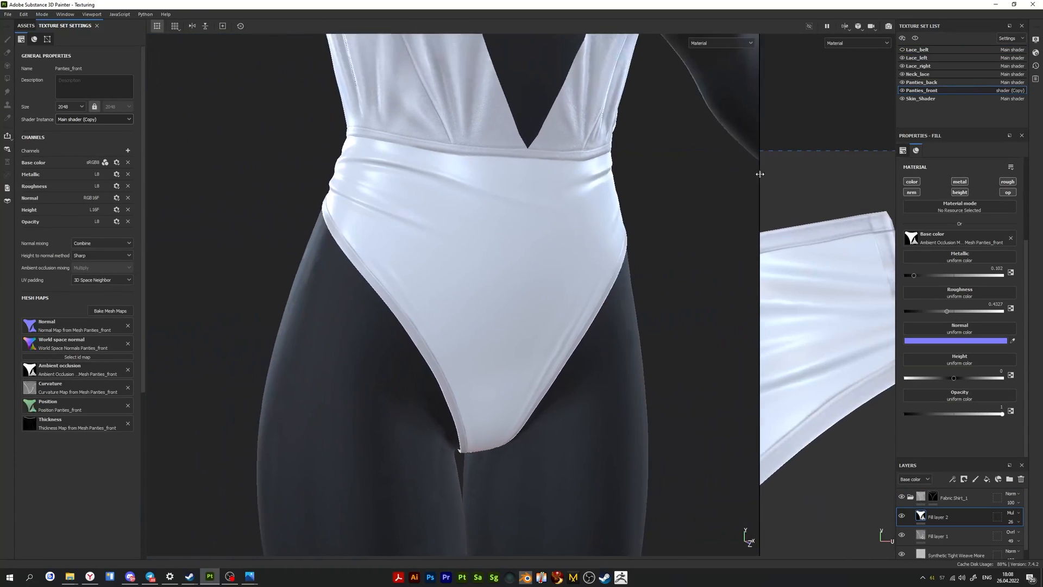
Add Fill layer 4 above the zero-opacity Fill layer 3
{"action": "scroll", "scroll_direction": "down", "scroll_amount": 3}
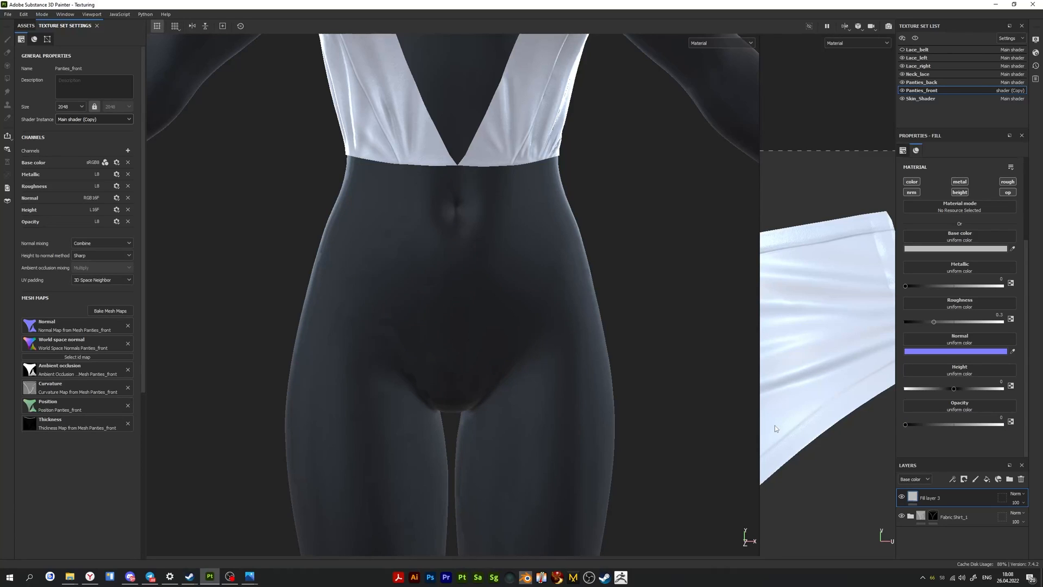
{"action": "mouse_move", "coordinate": [913, 447]}
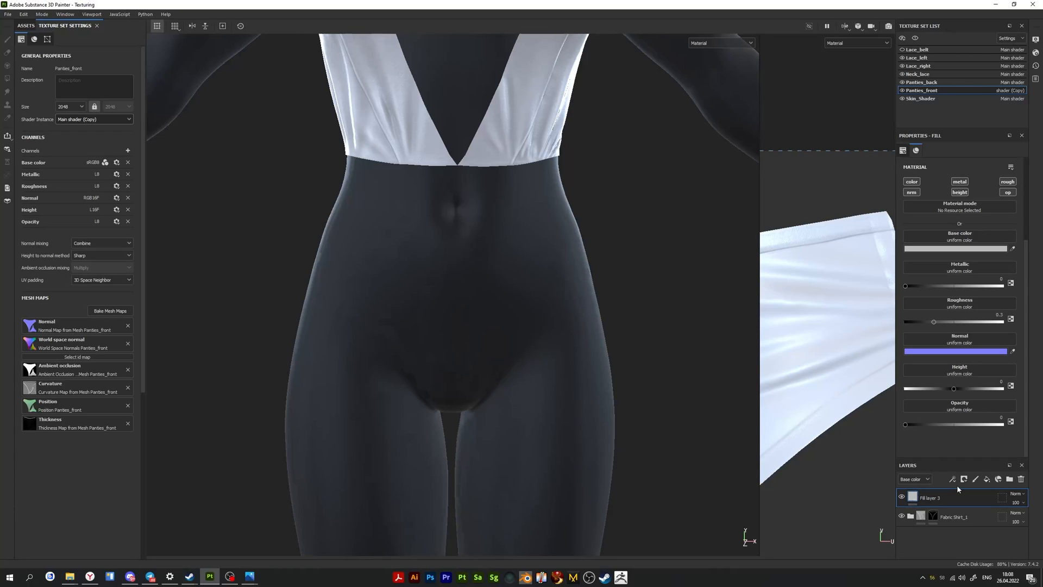
{"action": "mouse_move", "coordinate": [957, 486]}
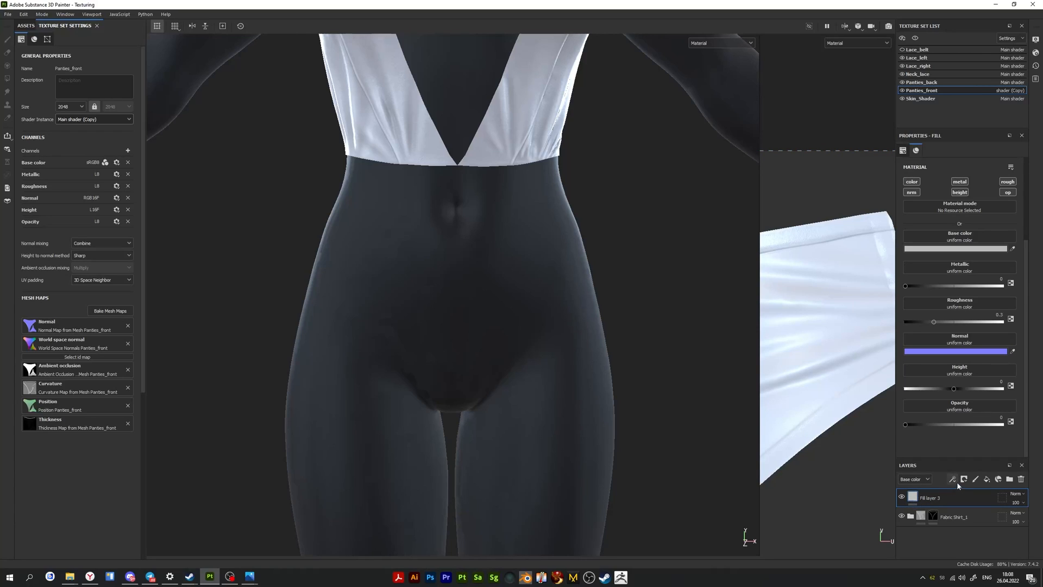
{"action": "left_click", "coordinate": [952, 479]}
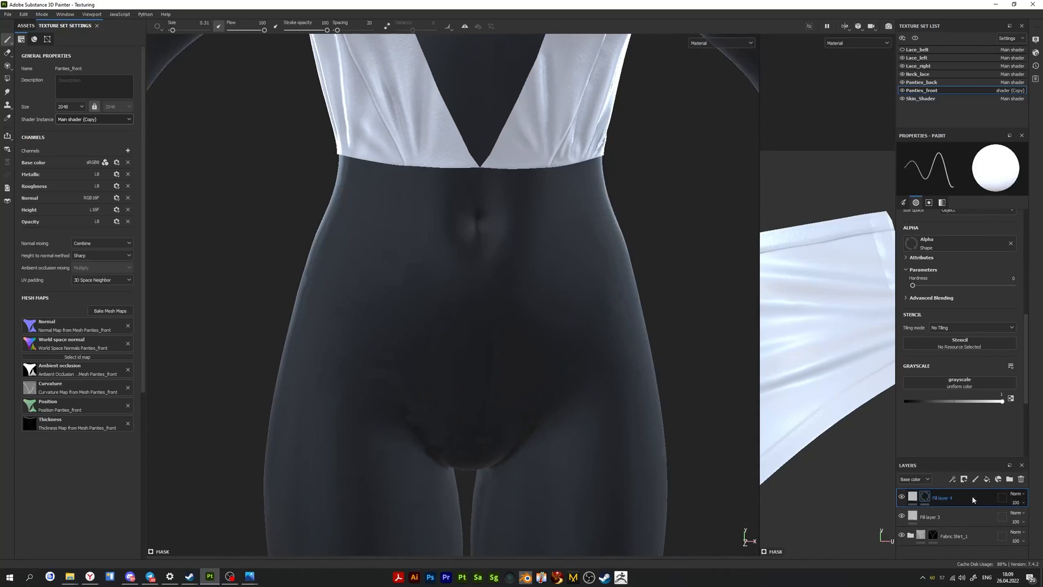
Add a fill effect to Fill layer 4's mask and hide the Fabric Shirt_1 folder
{"action": "right_click", "coordinate": [942, 497]}
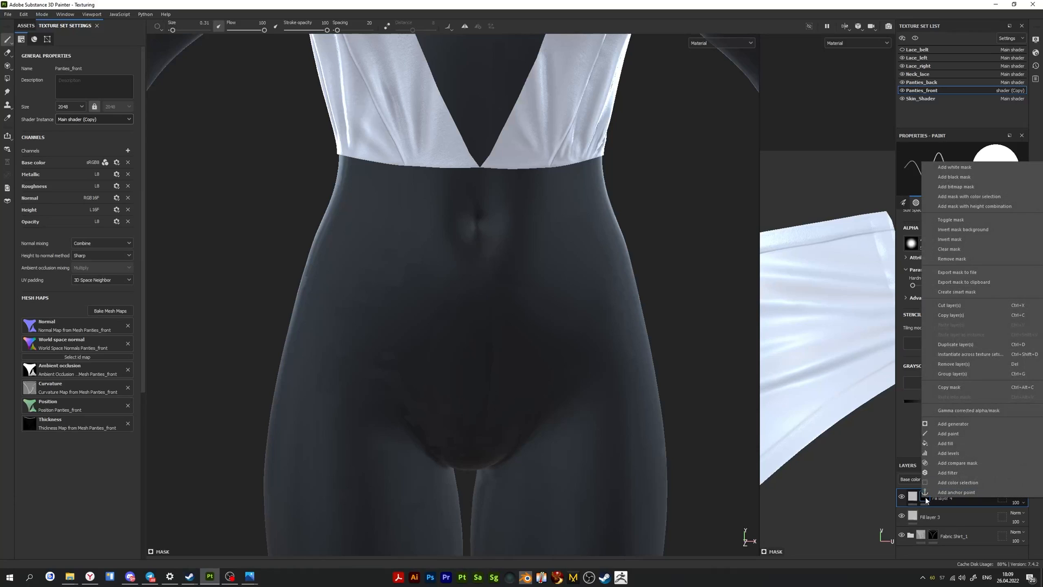
{"action": "left_click", "coordinate": [946, 443]}
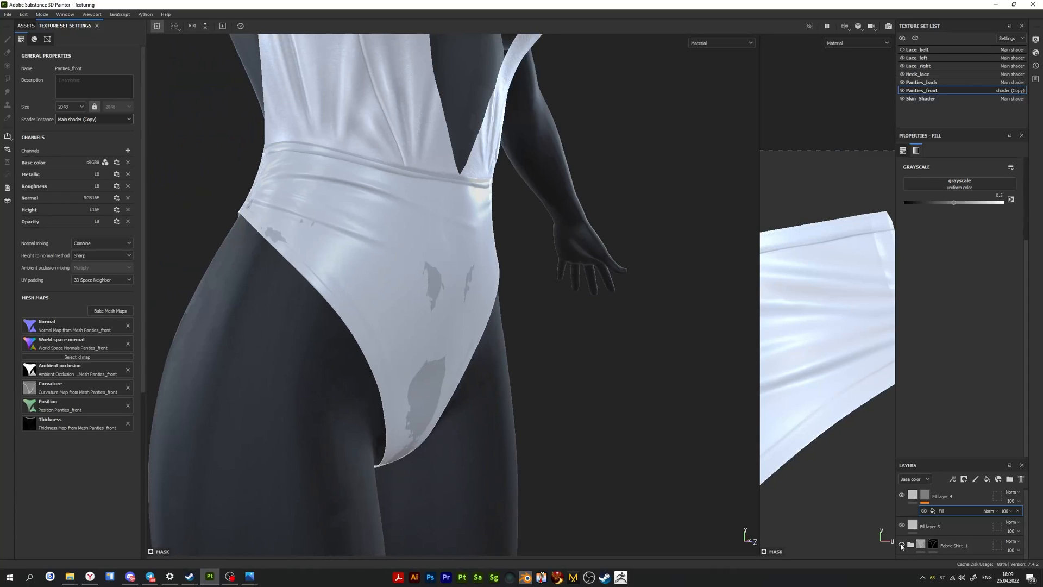
{"action": "left_click", "coordinate": [901, 526]}
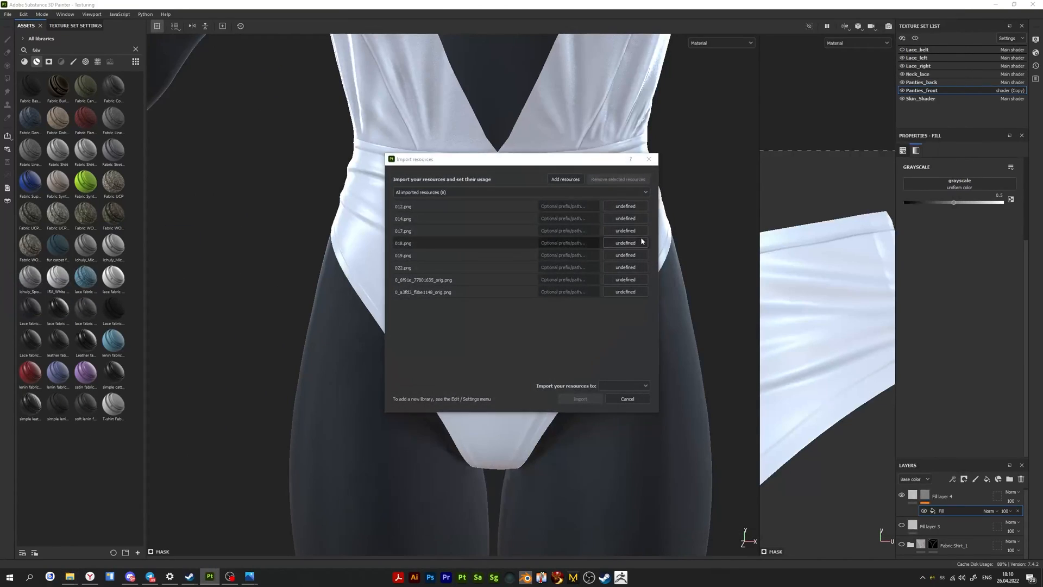
Import the eight lace PNG images into the project as textures
{"action": "left_click", "coordinate": [625, 205]}
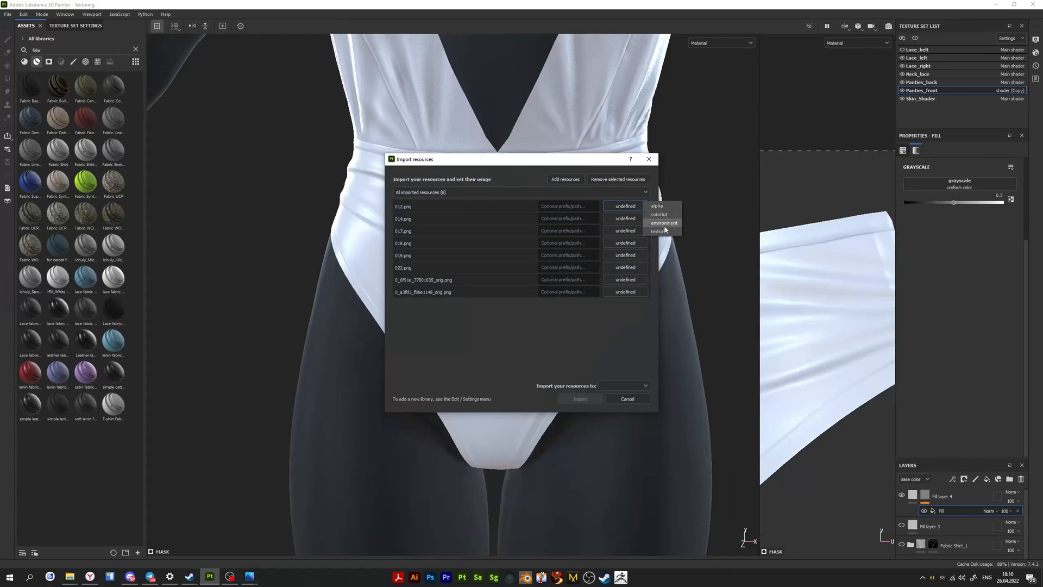
{"action": "left_click", "coordinate": [658, 231]}
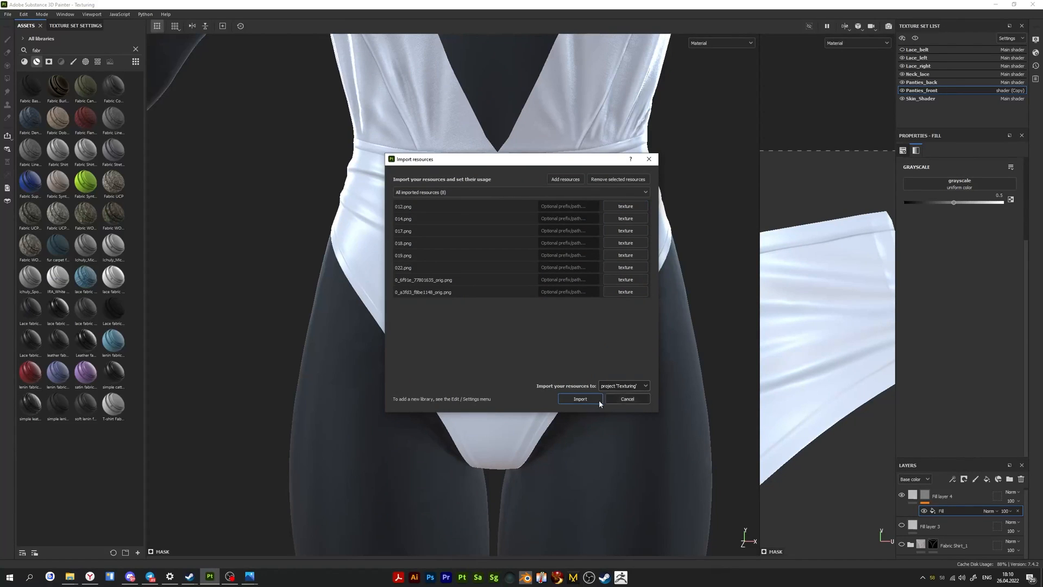
{"action": "left_click", "coordinate": [578, 398]}
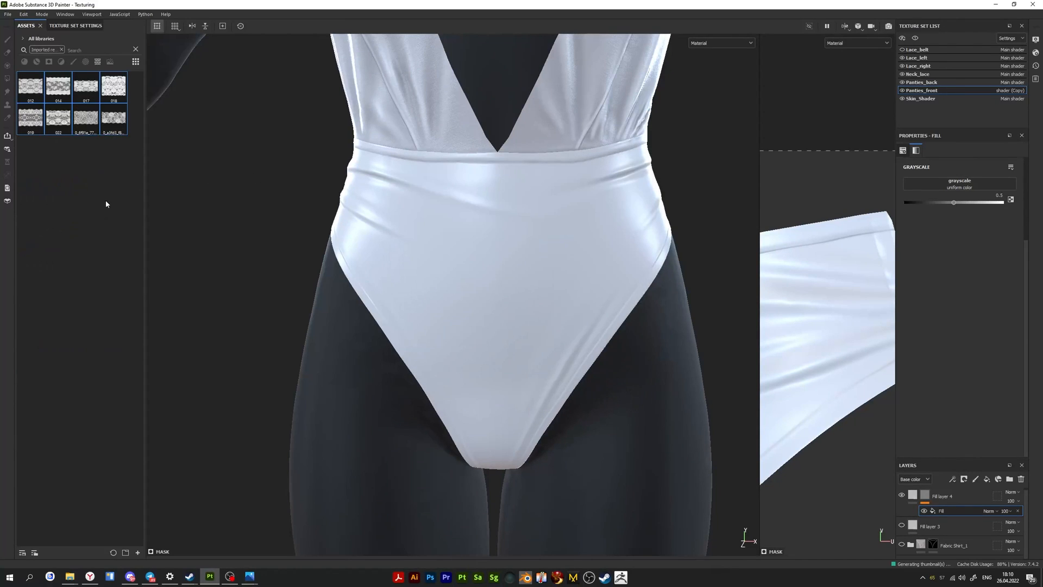
Pick a lace image for the mask fill and show its projection settings
{"action": "left_click", "coordinate": [113, 85]}
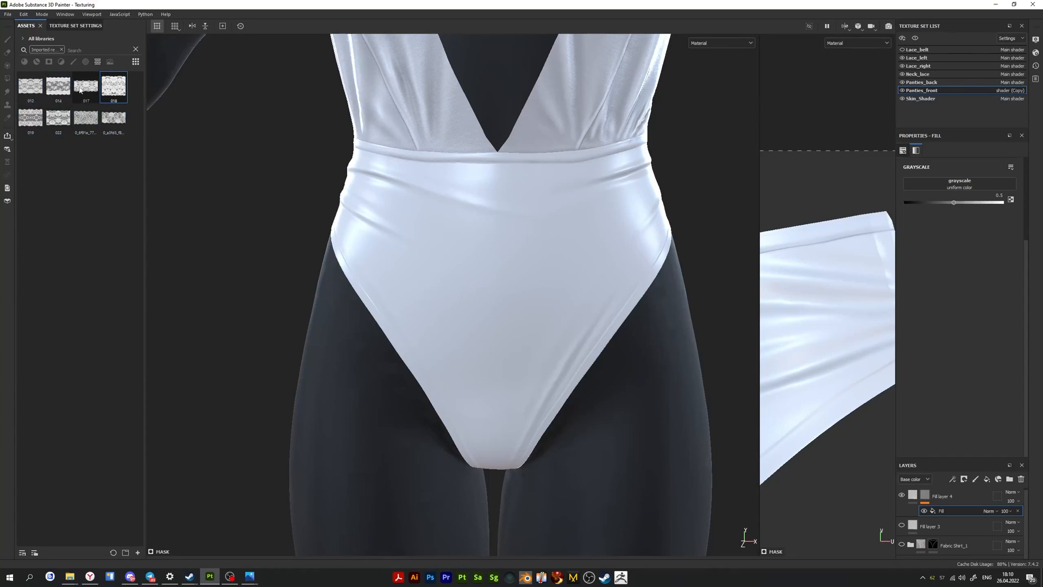
{"action": "mouse_move", "coordinate": [86, 87]}
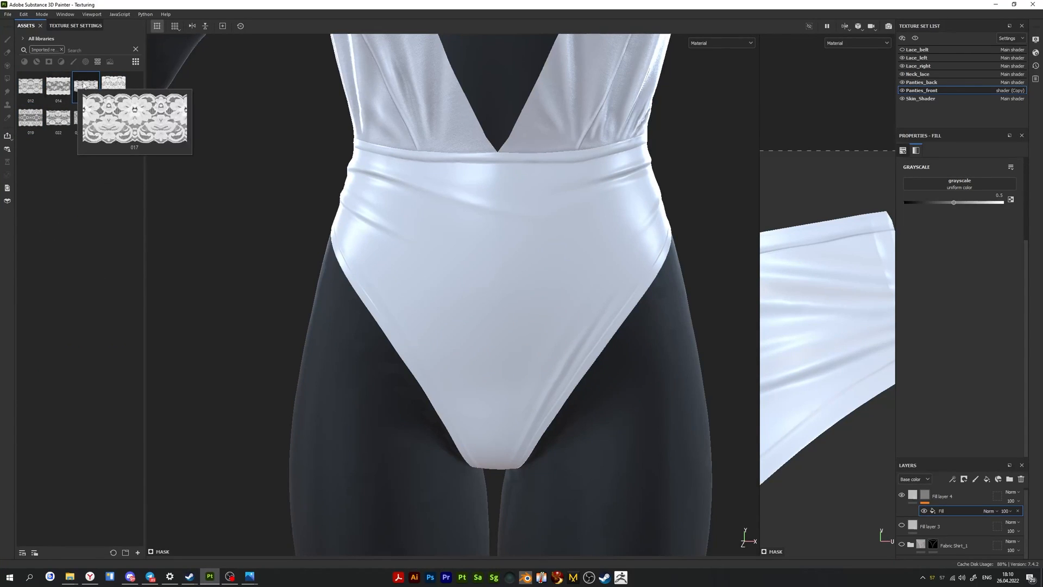
{"action": "mouse_move", "coordinate": [85, 87]}
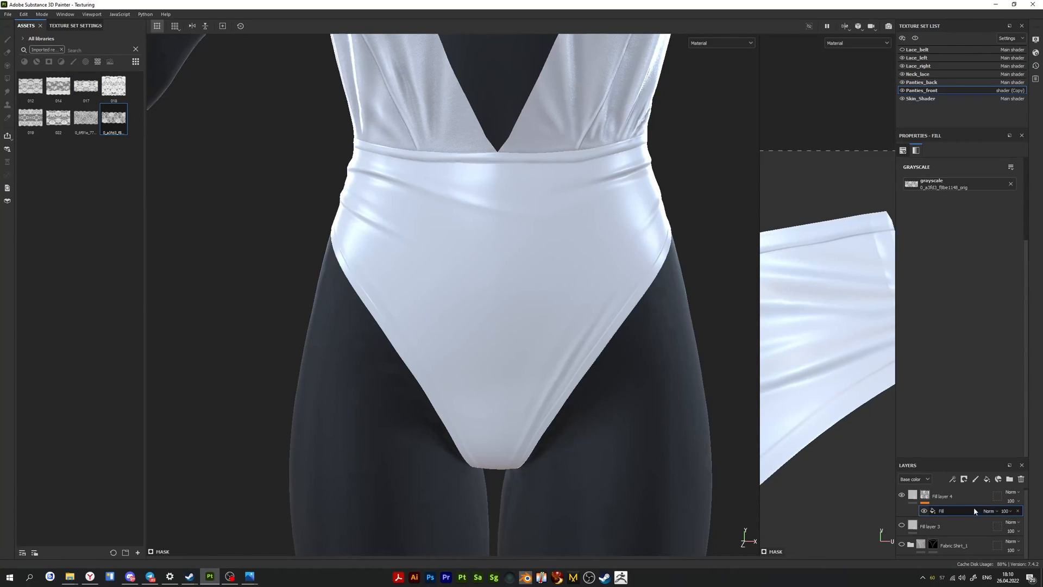
{"action": "left_click", "coordinate": [903, 546]}
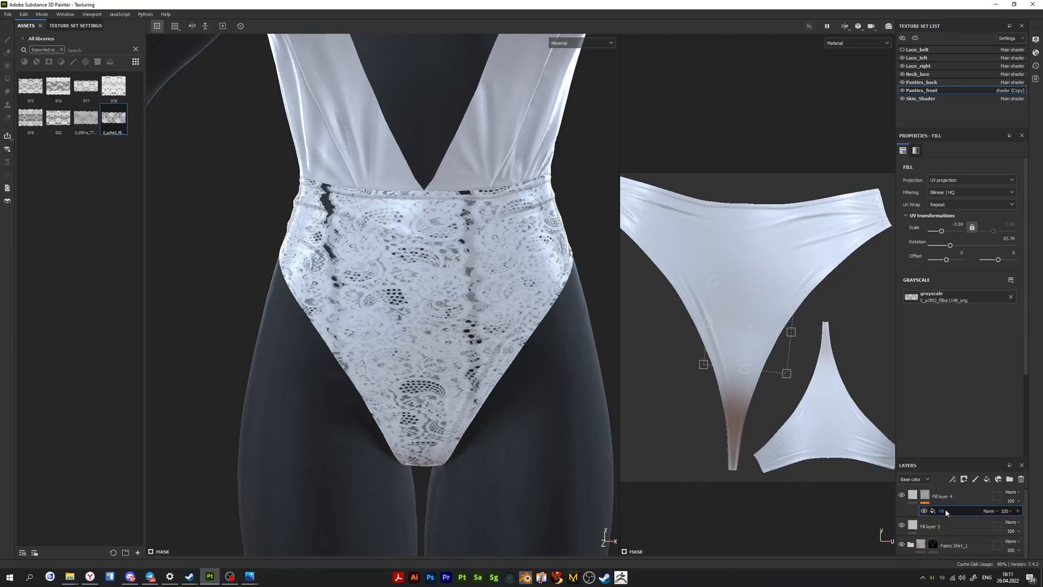
Add a paint effect to Fill layer 4's lace mask and switch to Polygon Fill
{"action": "right_click", "coordinate": [943, 510]}
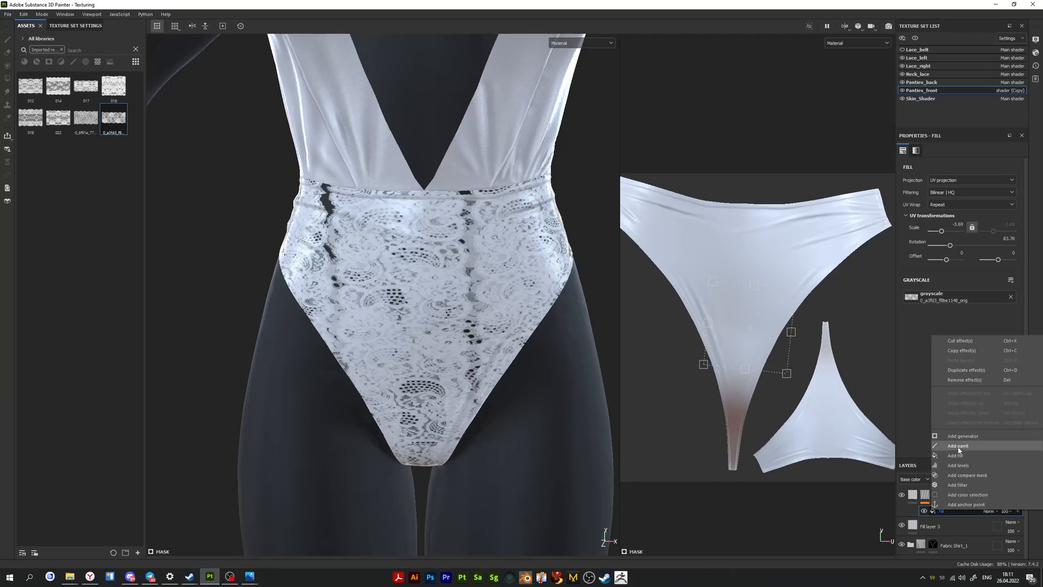
{"action": "left_click", "coordinate": [958, 445]}
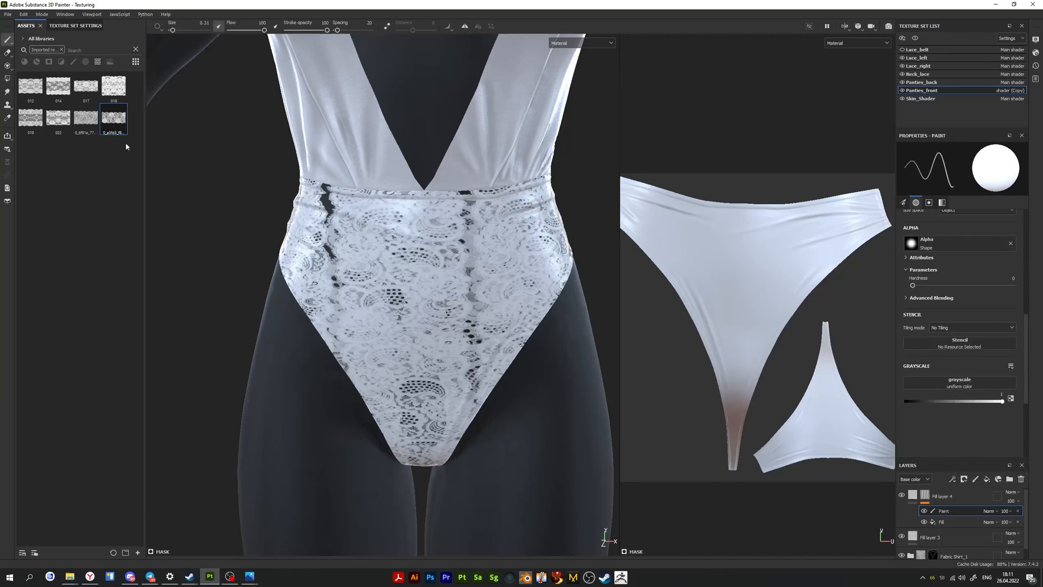
{"action": "mouse_move", "coordinate": [7, 80]}
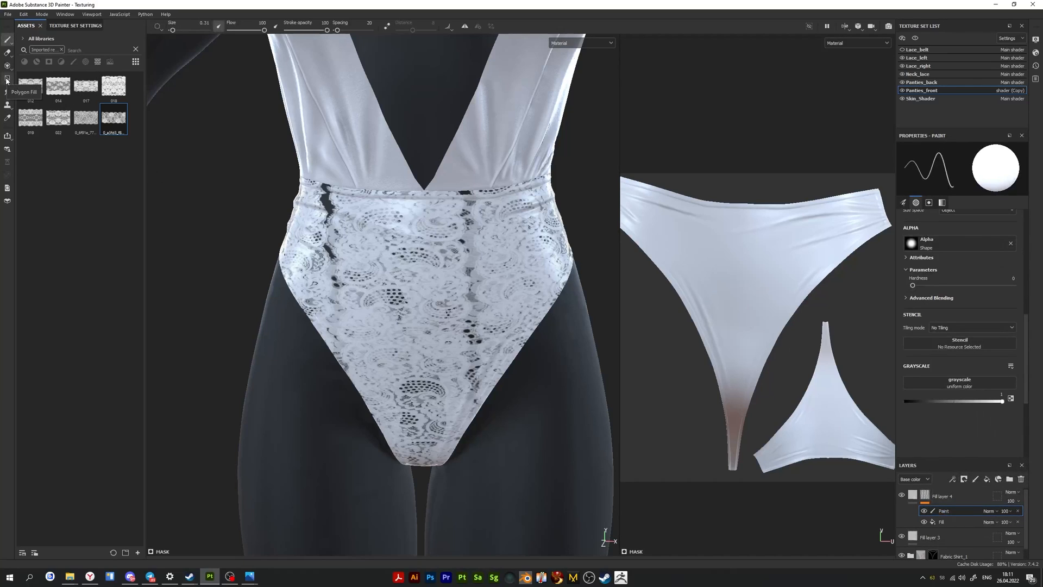
{"action": "left_click", "coordinate": [7, 80]}
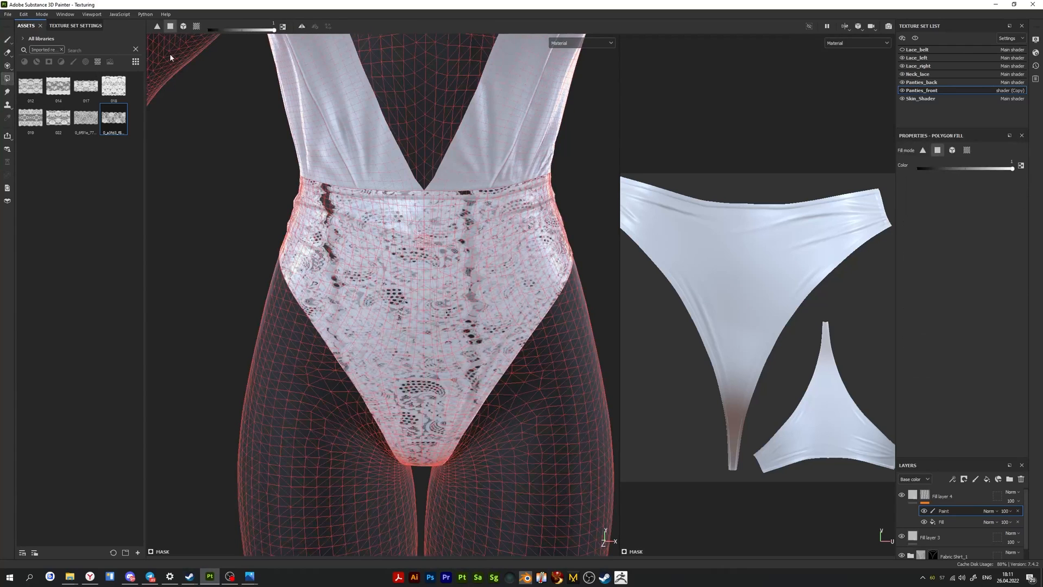
{"action": "mouse_move", "coordinate": [196, 26]}
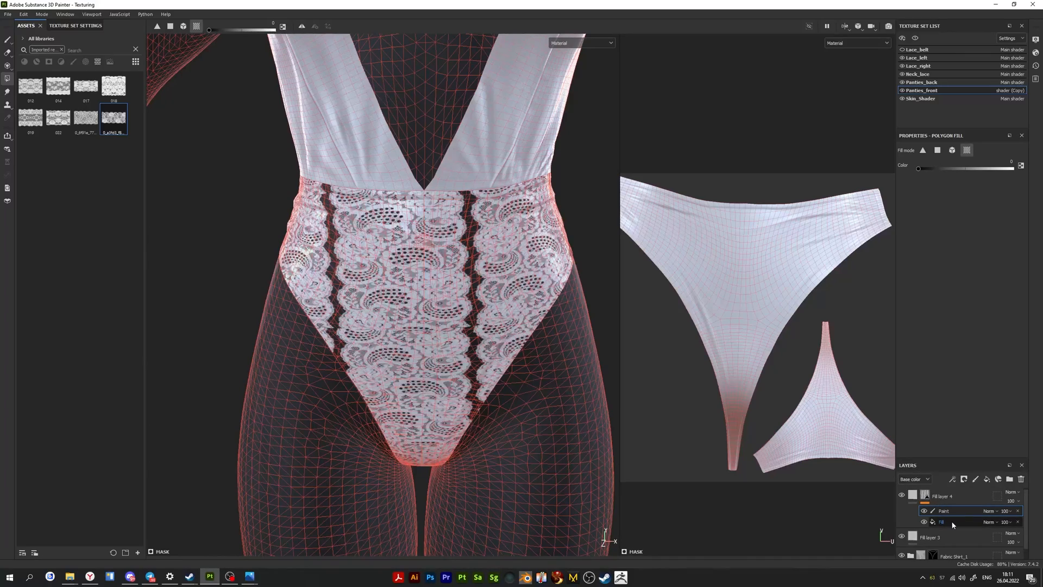
Black-fill the panties UV chunks in the paint mask, leaving a waistband lace band
{"action": "left_click", "coordinate": [943, 521]}
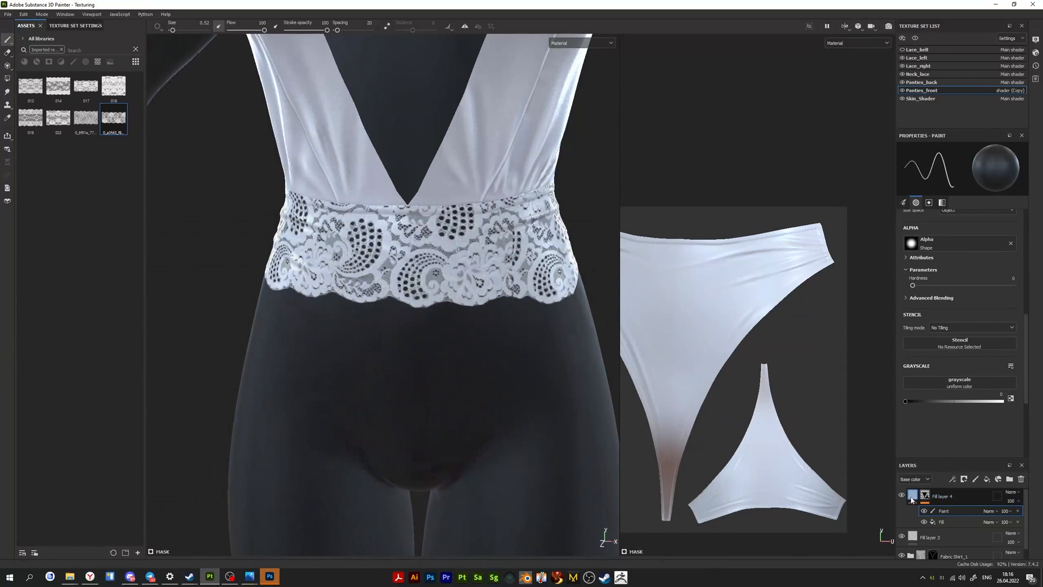
Duplicate the lace layer Fill layer 4
{"action": "left_click", "coordinate": [941, 497]}
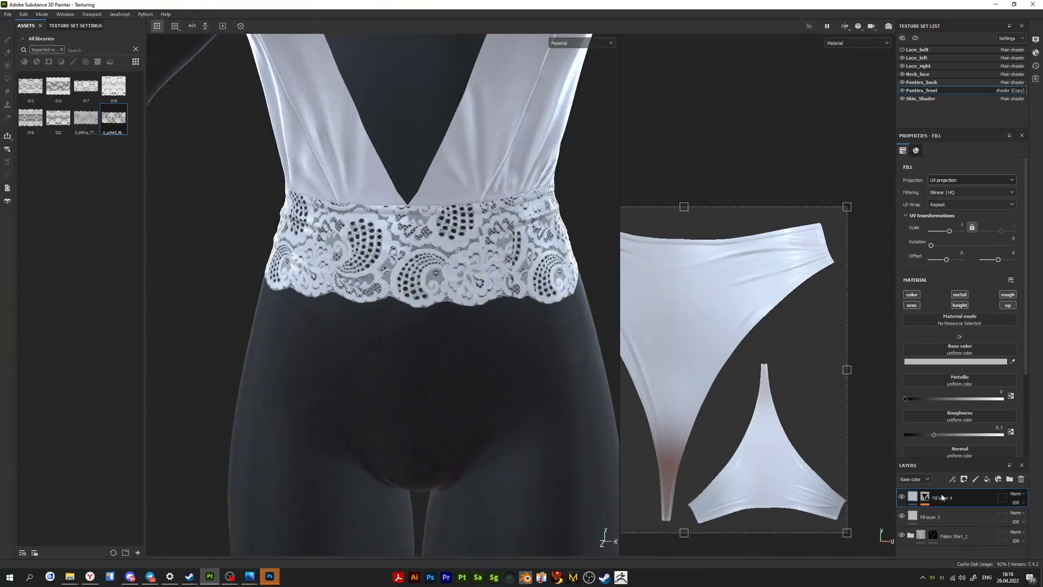
{"action": "right_click", "coordinate": [943, 497]}
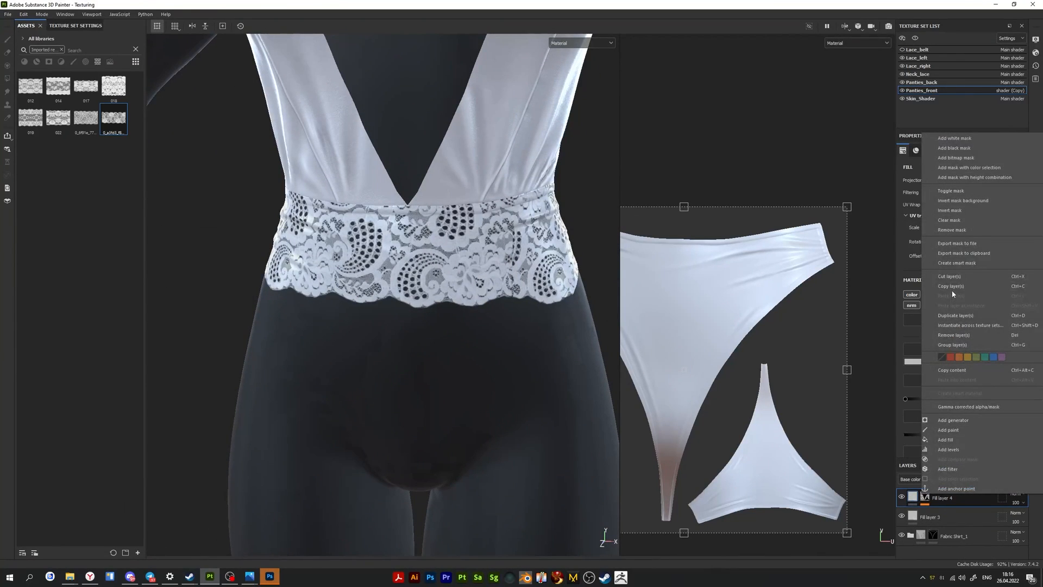
{"action": "left_click", "coordinate": [955, 314]}
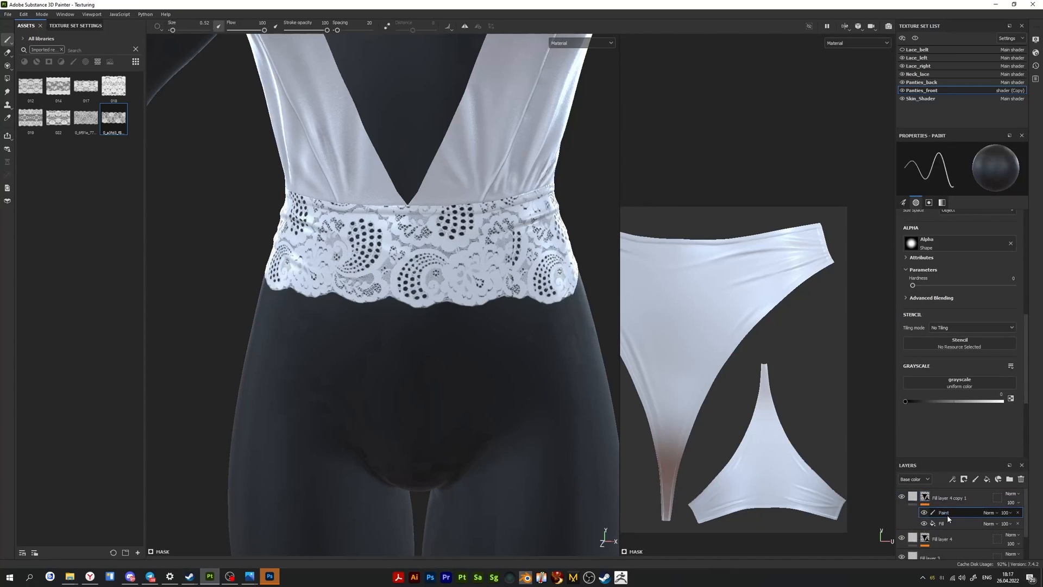
Add a paint effect to Fill layer 4 copy 1's lace mask
{"action": "left_click", "coordinate": [942, 513]}
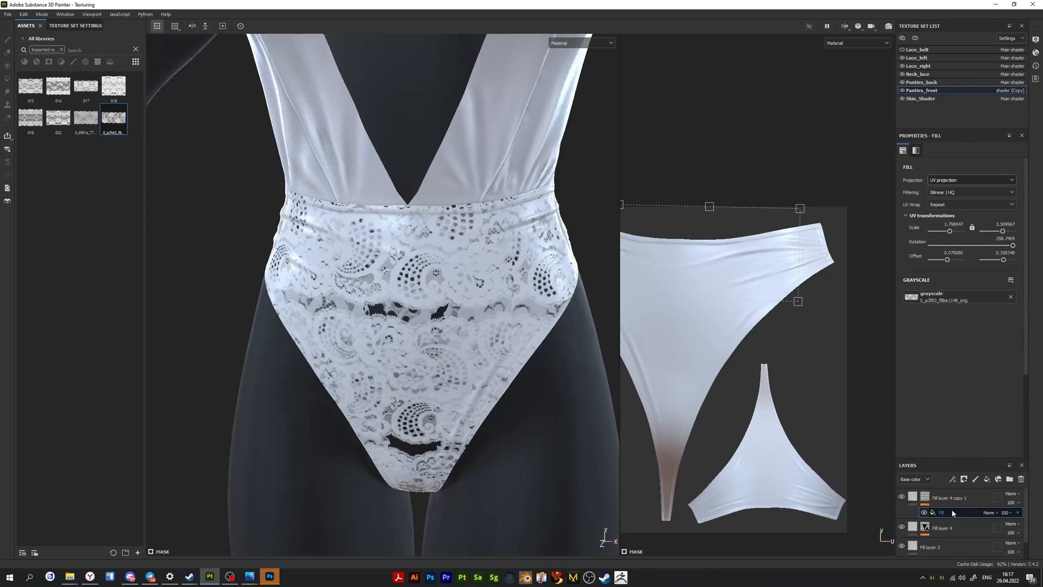
{"action": "right_click", "coordinate": [952, 513]}
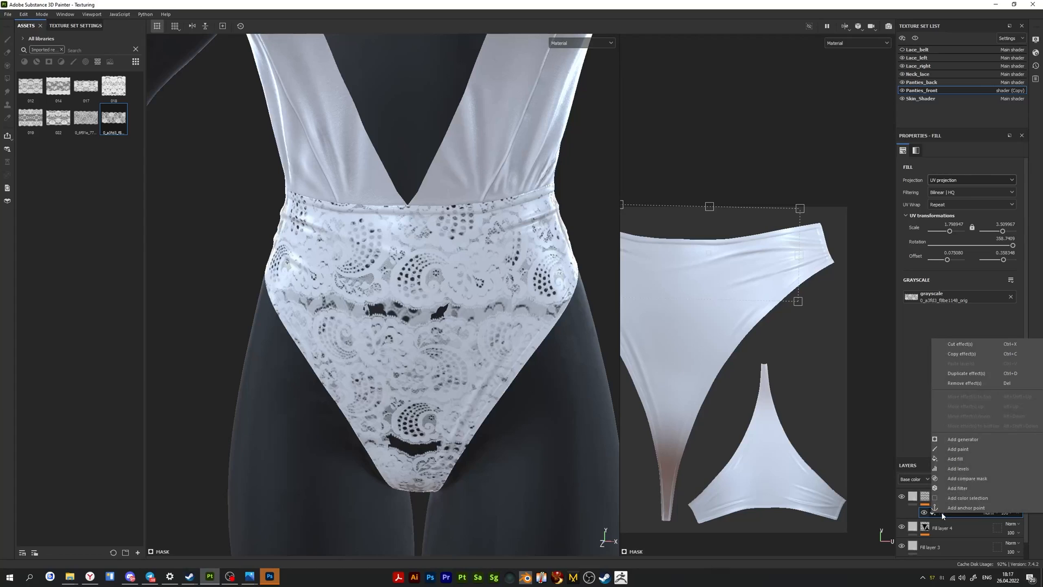
{"action": "left_click", "coordinate": [958, 449]}
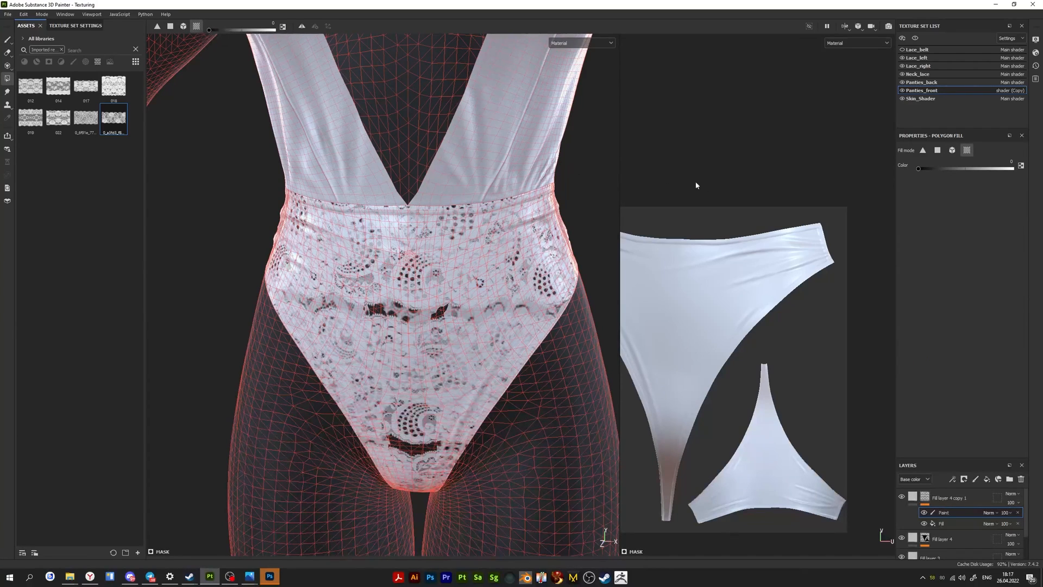
{"action": "mouse_move", "coordinate": [745, 276]}
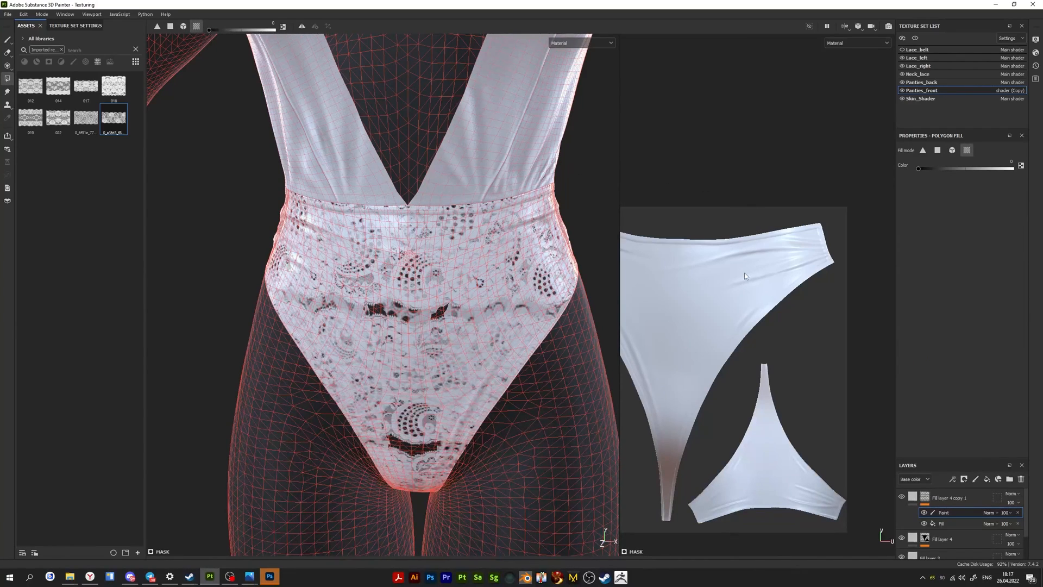
{"action": "mouse_move", "coordinate": [779, 474]}
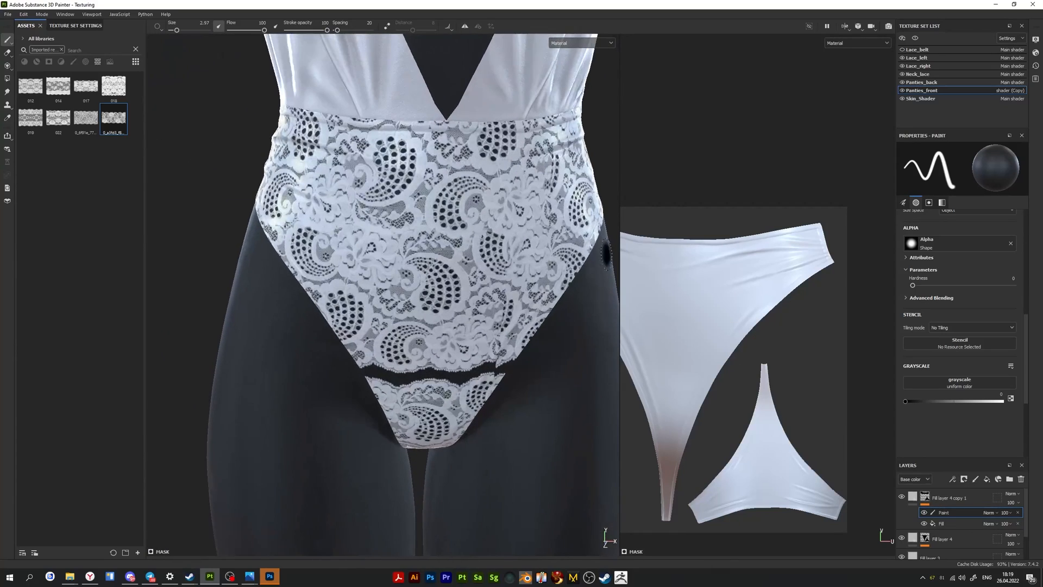
Tweak the copy's mask fill UV rotation and offset, and stack Fill layer 4 above it
{"action": "left_click", "coordinate": [943, 524]}
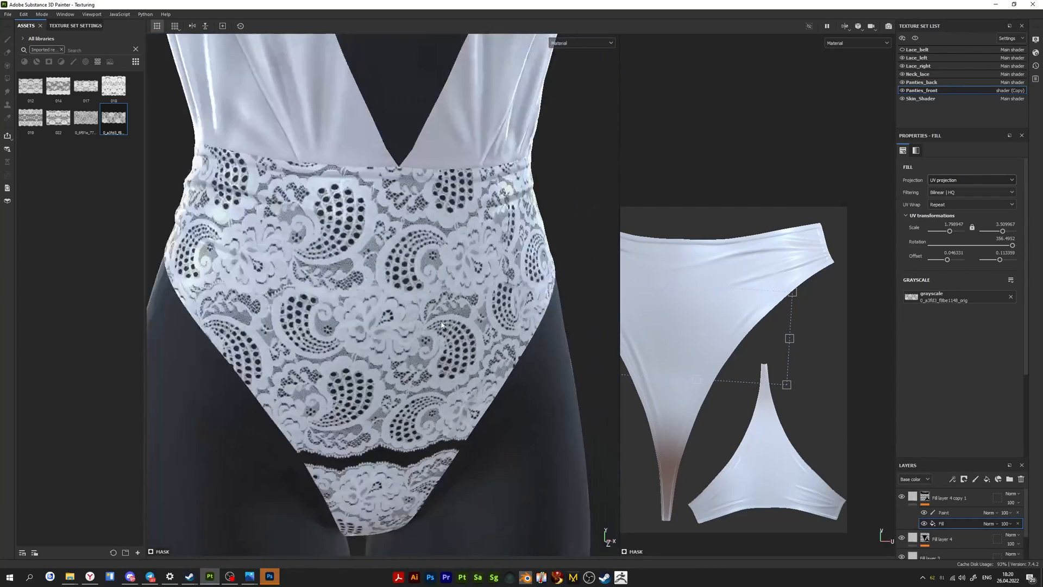
{"action": "left_click", "coordinate": [951, 497]}
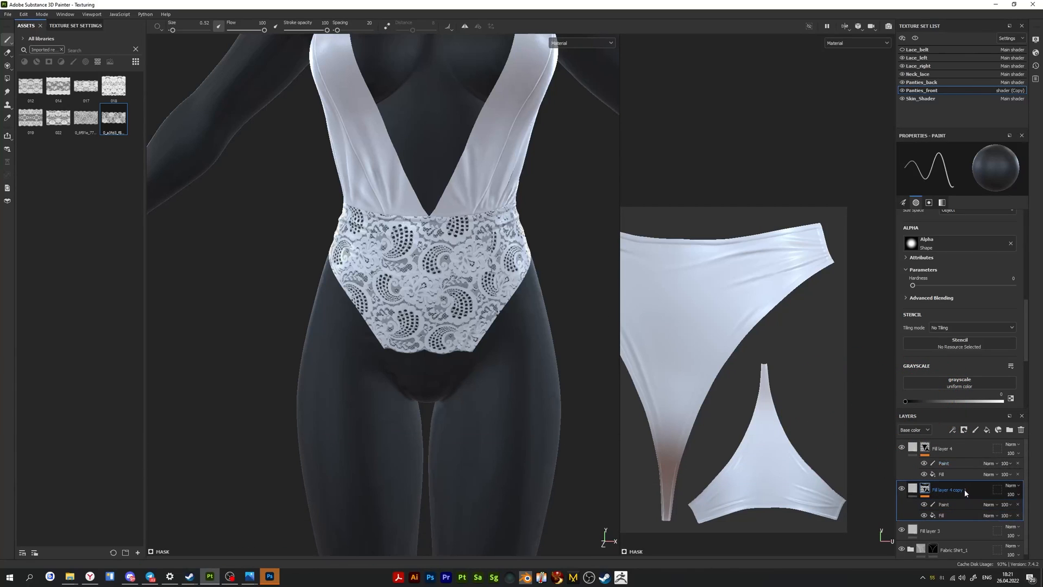
Brush white lace into the bare crotch area on Fill layer 4 copy 3's paint mask
{"action": "left_click", "coordinate": [945, 447]}
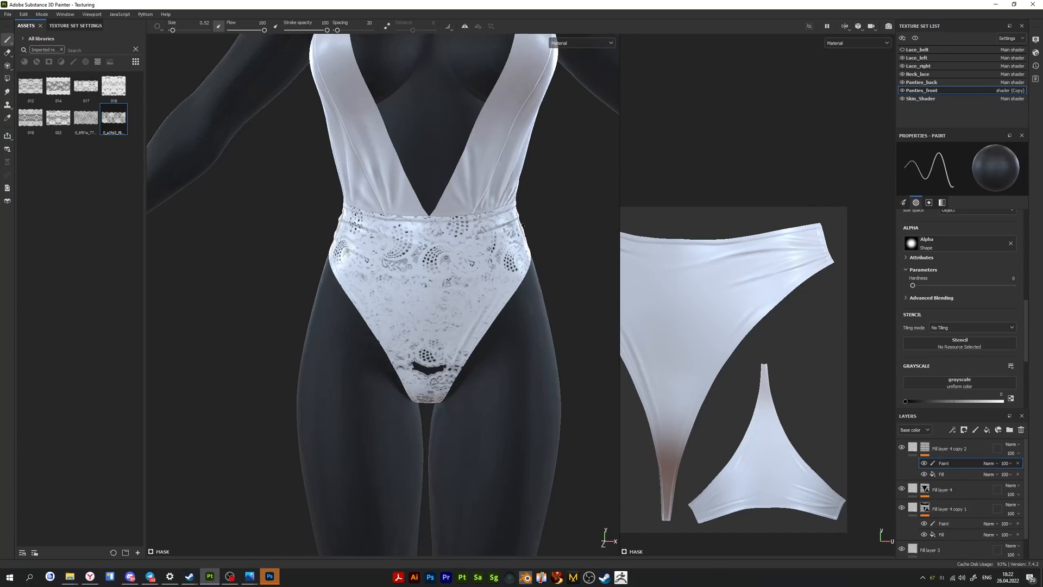
{"action": "left_click", "coordinate": [943, 474]}
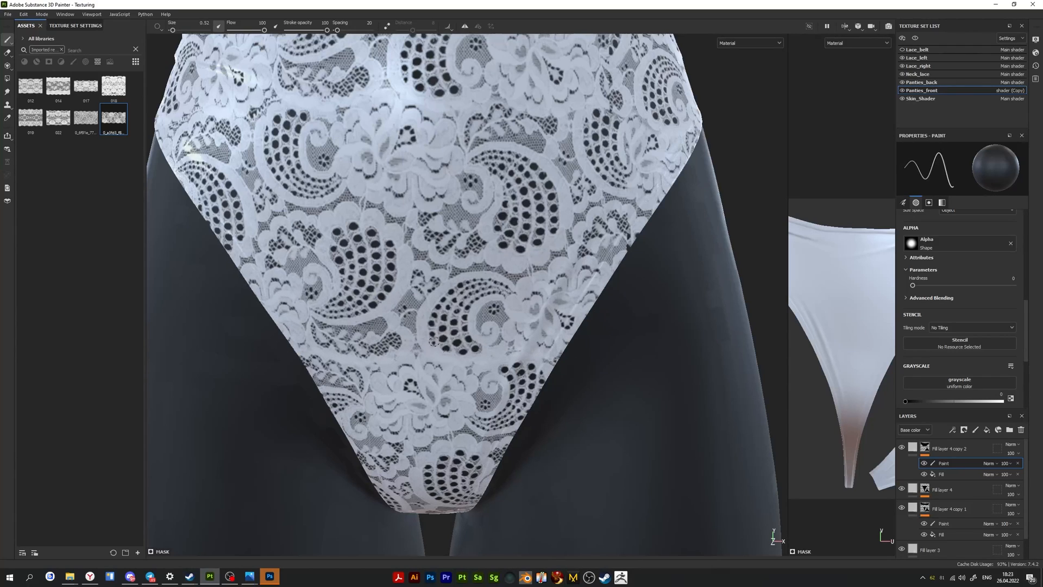
{"action": "mouse_move", "coordinate": [492, 359]}
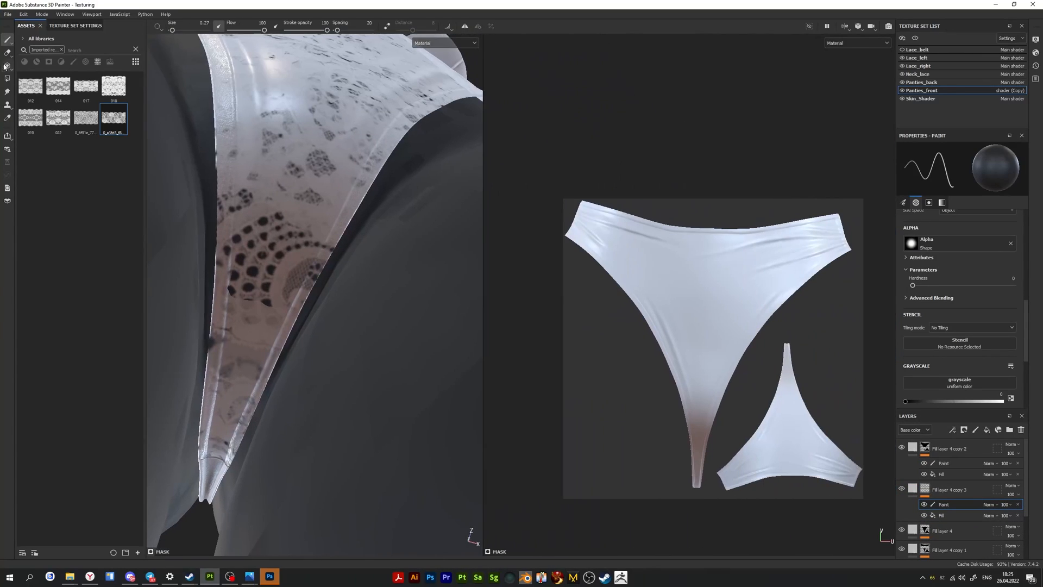
{"action": "left_click", "coordinate": [943, 516]}
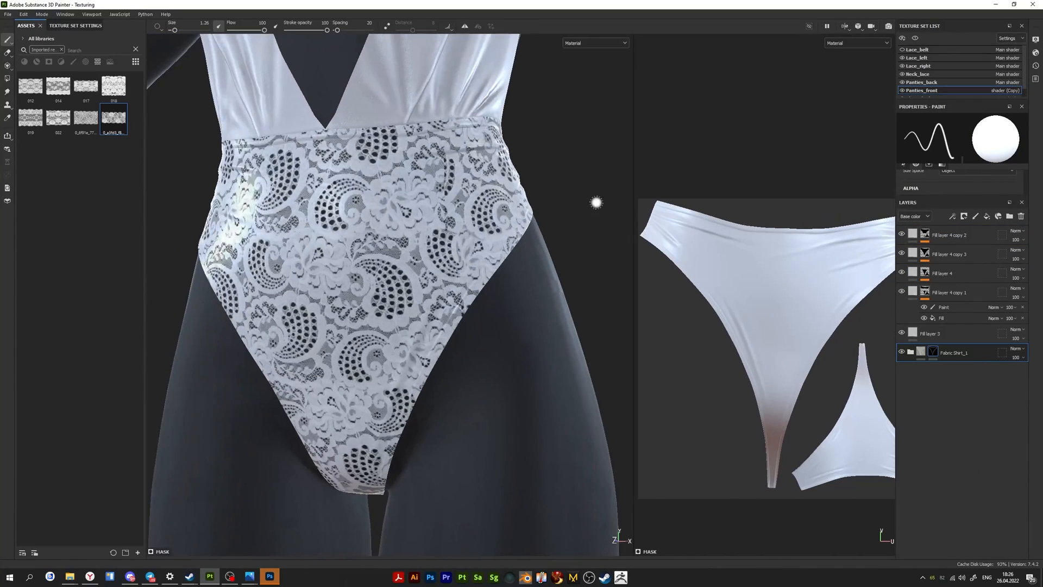
Drag the Fabric Shirt_1 folder above Fill layer 4 copy 2 to the stack top
{"action": "left_click", "coordinate": [942, 298]}
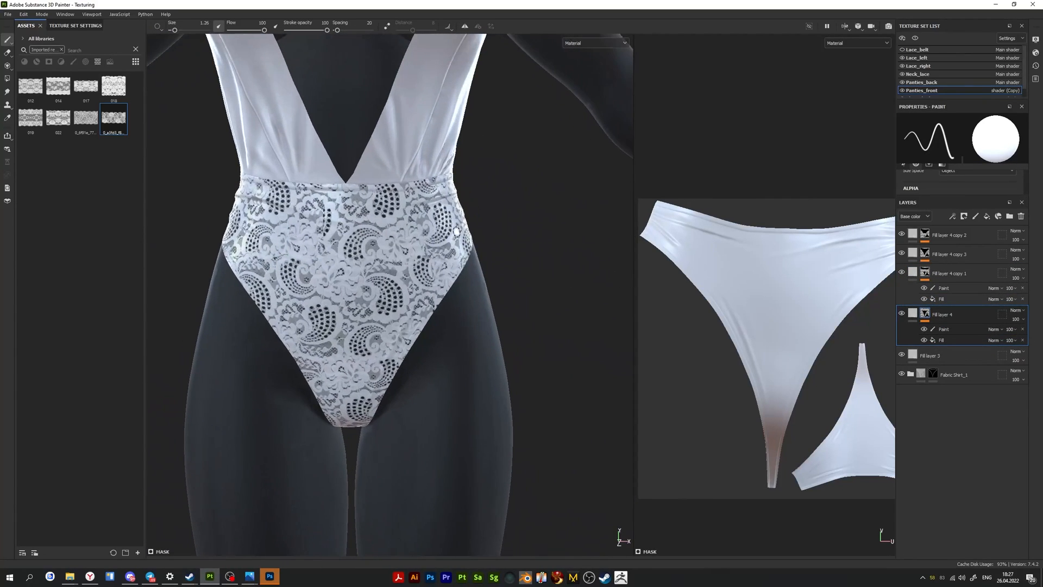
{"action": "mouse_move", "coordinate": [487, 259]}
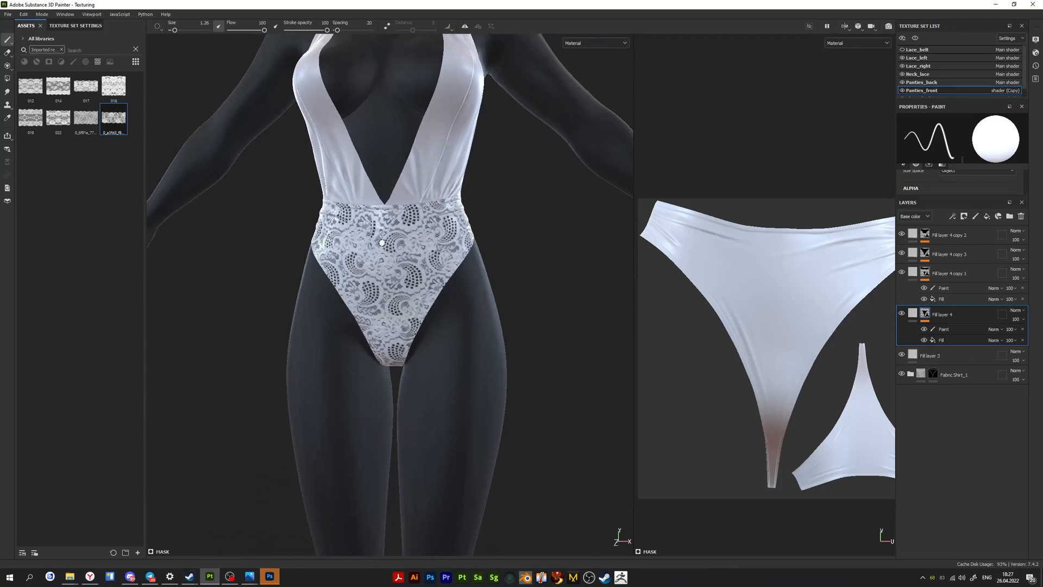
{"action": "left_click", "coordinate": [952, 374]}
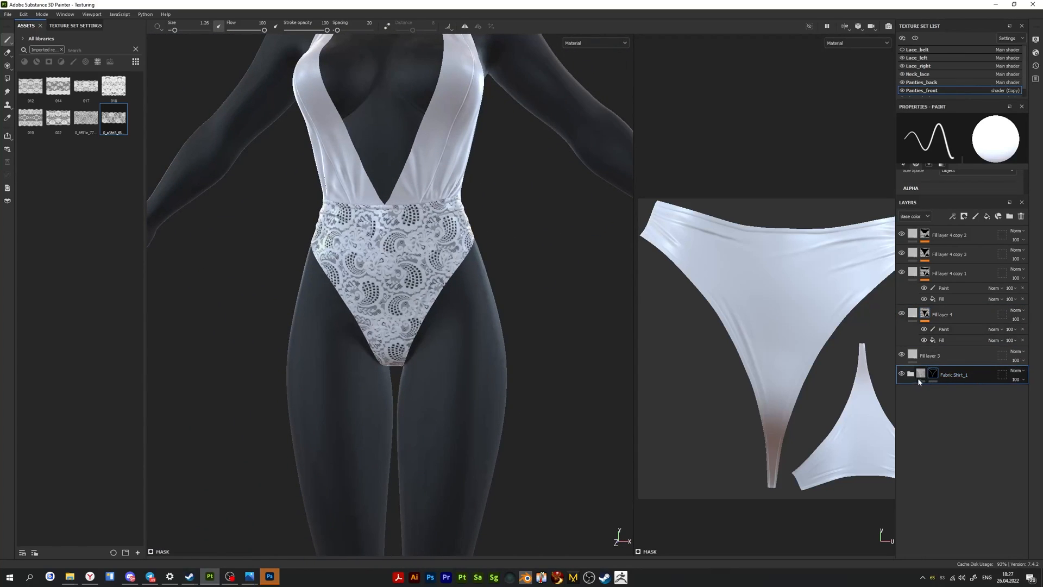
{"action": "left_click", "coordinate": [901, 374]}
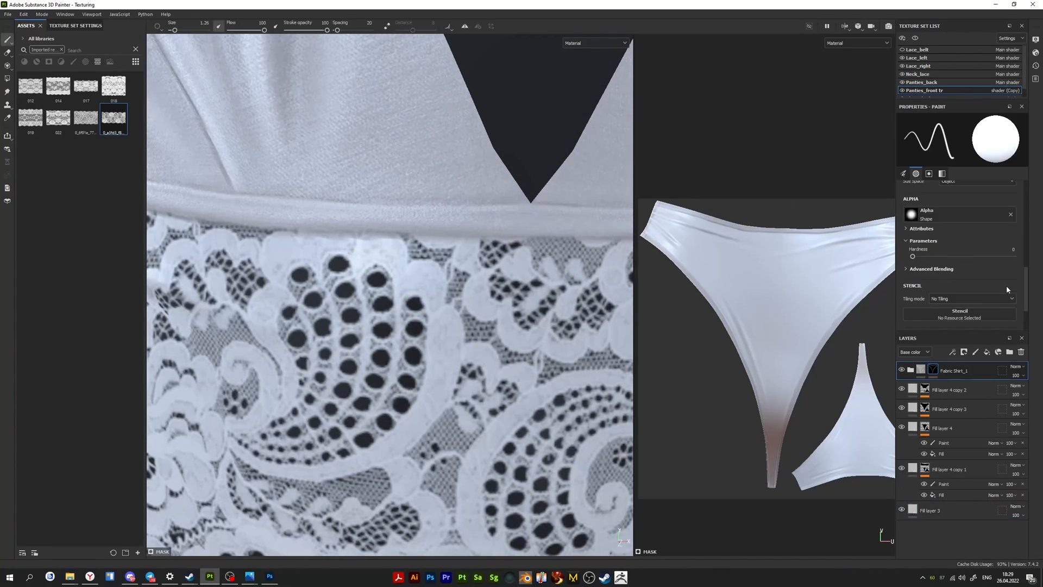
Zoom in on the crotch trim, return to full view, and save with Ctrl+S
{"action": "left_click", "coordinate": [929, 173]}
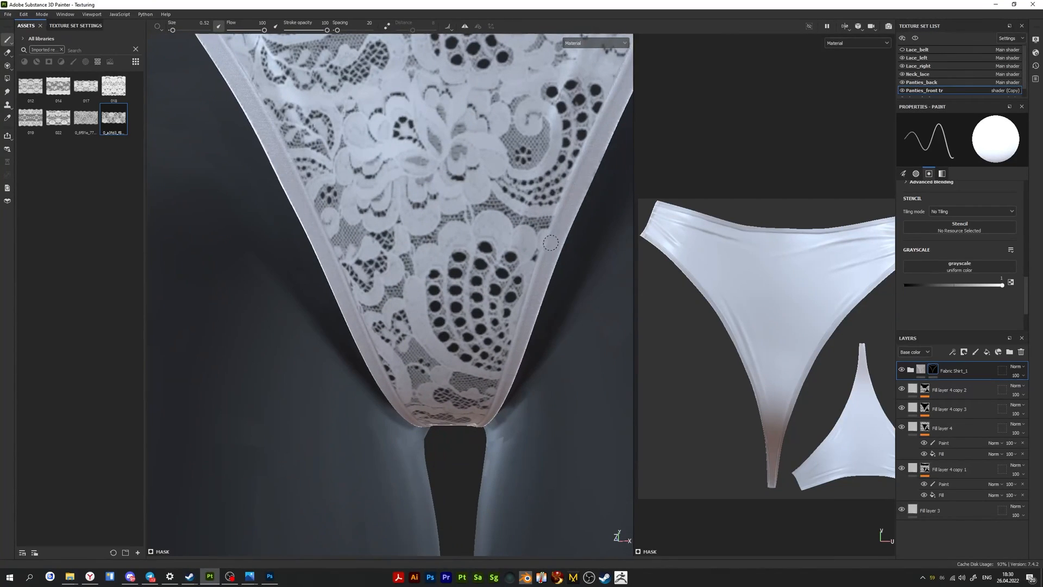
{"action": "scroll", "scroll_direction": "up", "scroll_amount": 3}
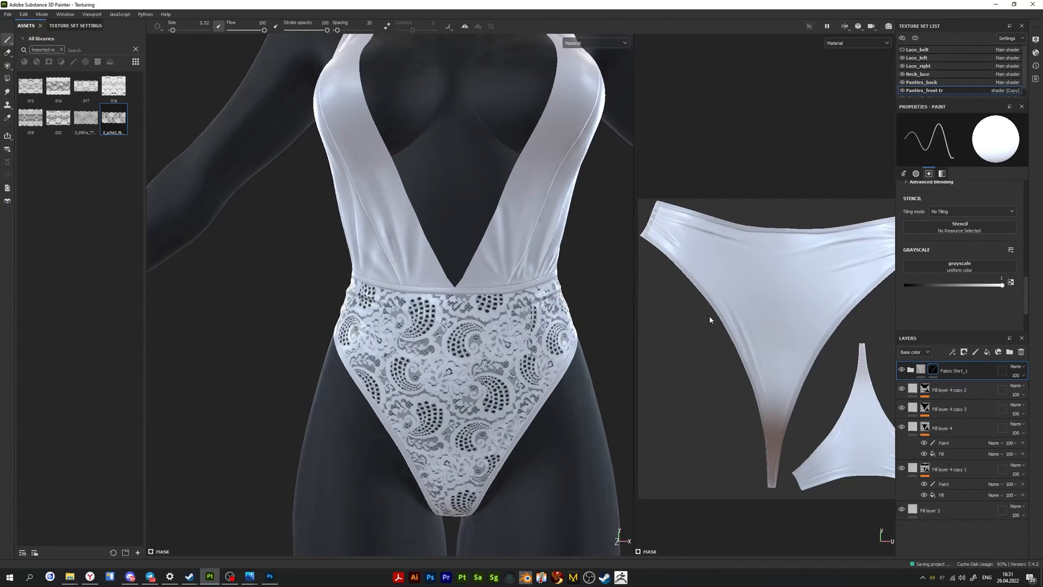
Raise Fill layer 4 copy 1's fill Height to about 0.78
{"action": "left_click", "coordinate": [930, 510]}
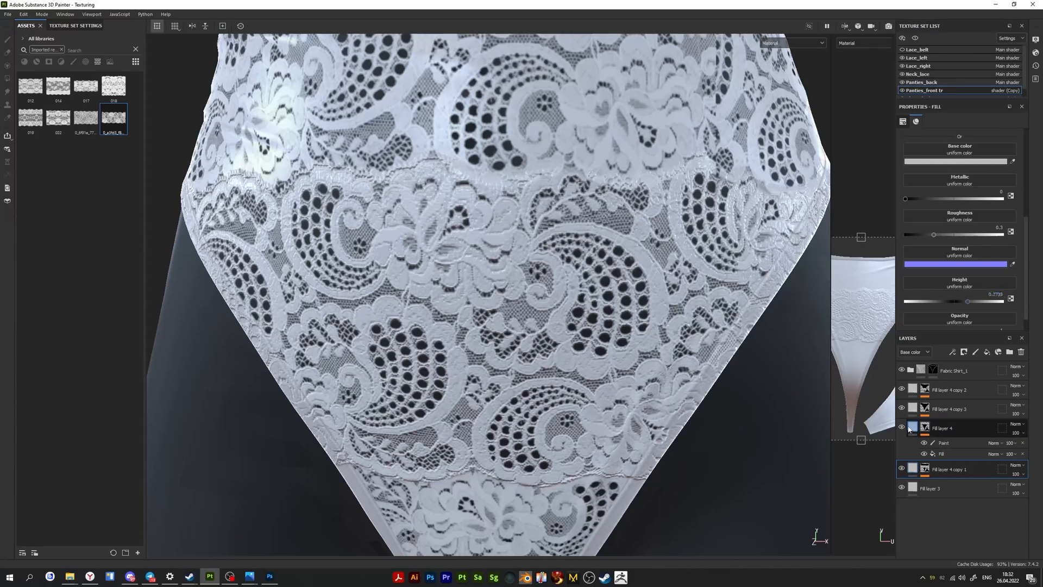
Type Height 1 on both Fill layer 4 and Fill layer 4 copy 3
{"action": "left_click", "coordinate": [903, 427]}
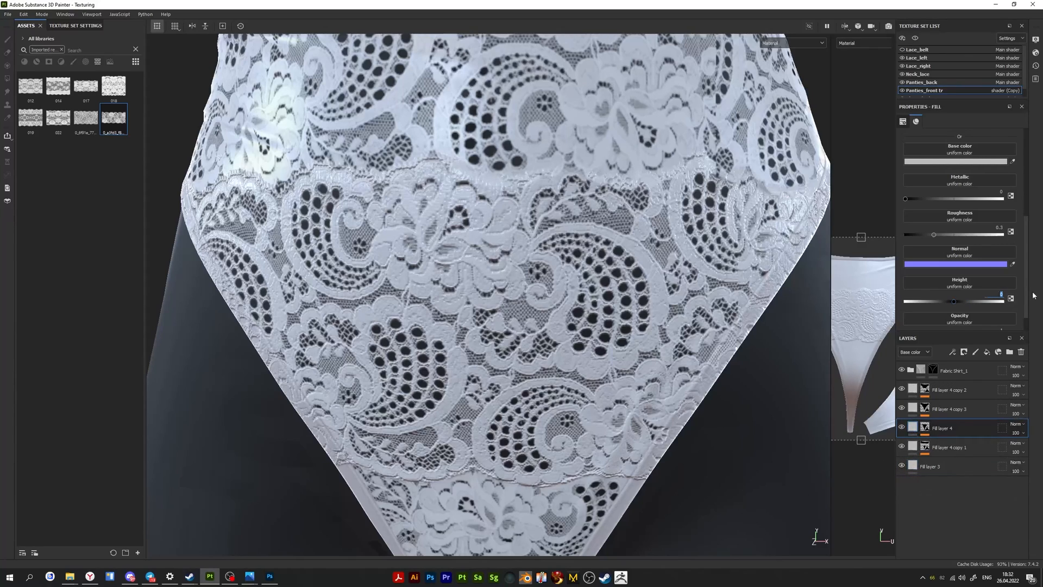
{"action": "mouse_move", "coordinate": [1010, 297]}
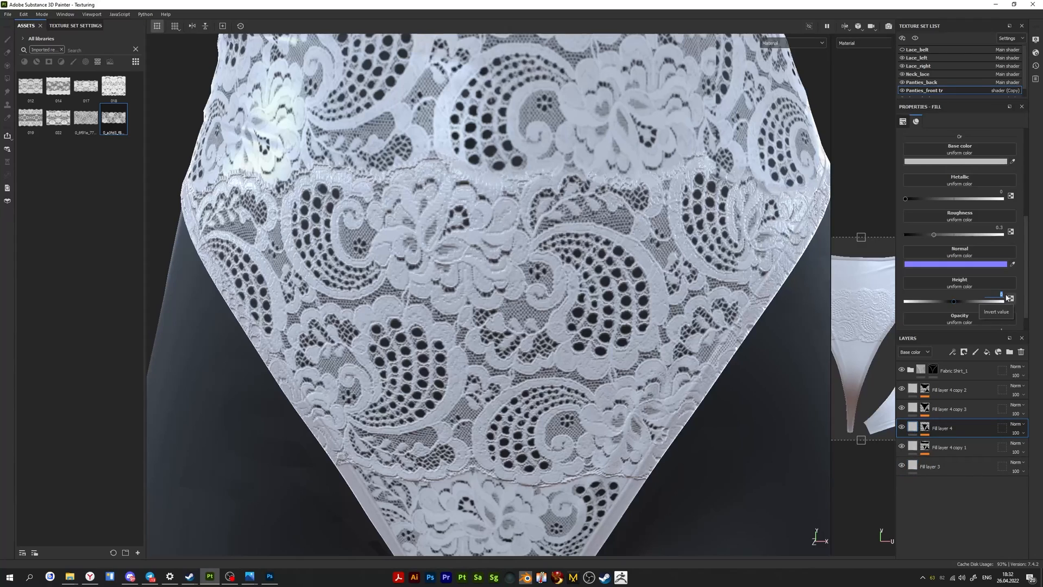
{"action": "triple_click", "coordinate": [995, 294]}
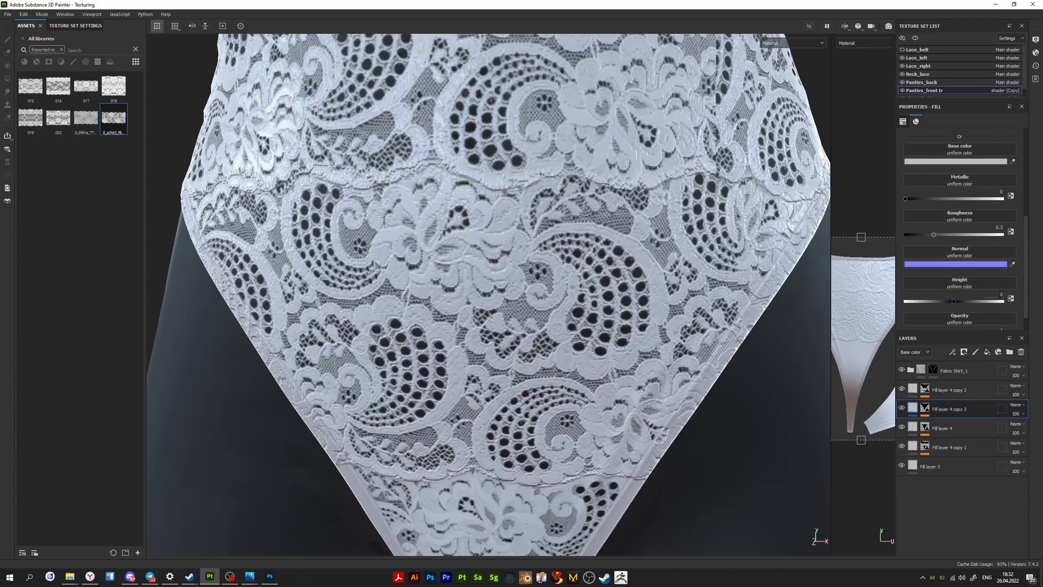
{"action": "triple_click", "coordinate": [996, 293]}
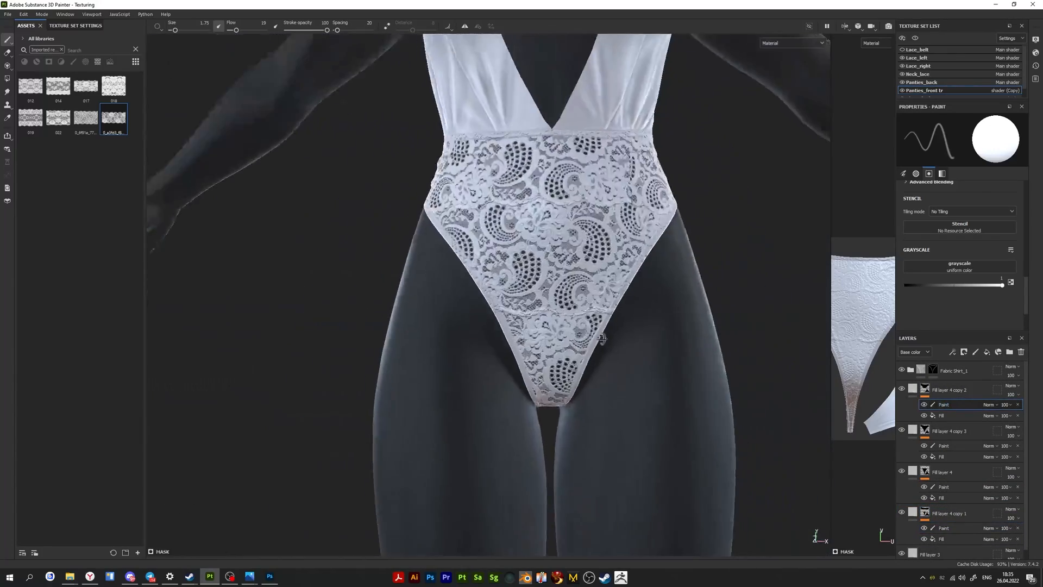
Paint black on Fill layer 4 copy 2's mask to erase lace under the crotch
{"action": "left_click", "coordinate": [903, 389]}
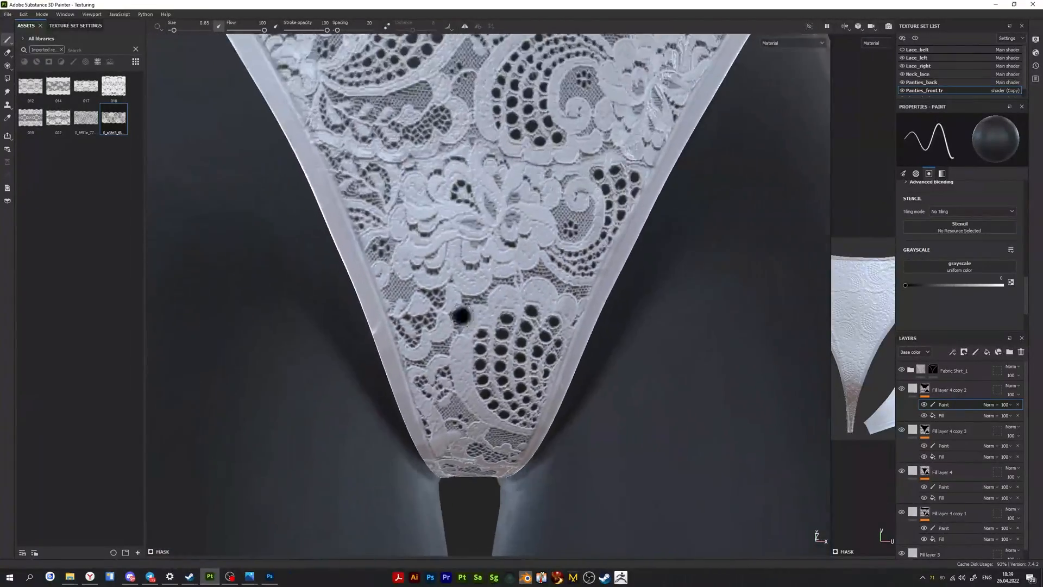
{"action": "left_click_drag", "start_coordinate": [466, 266], "coordinate": [479, 200]}
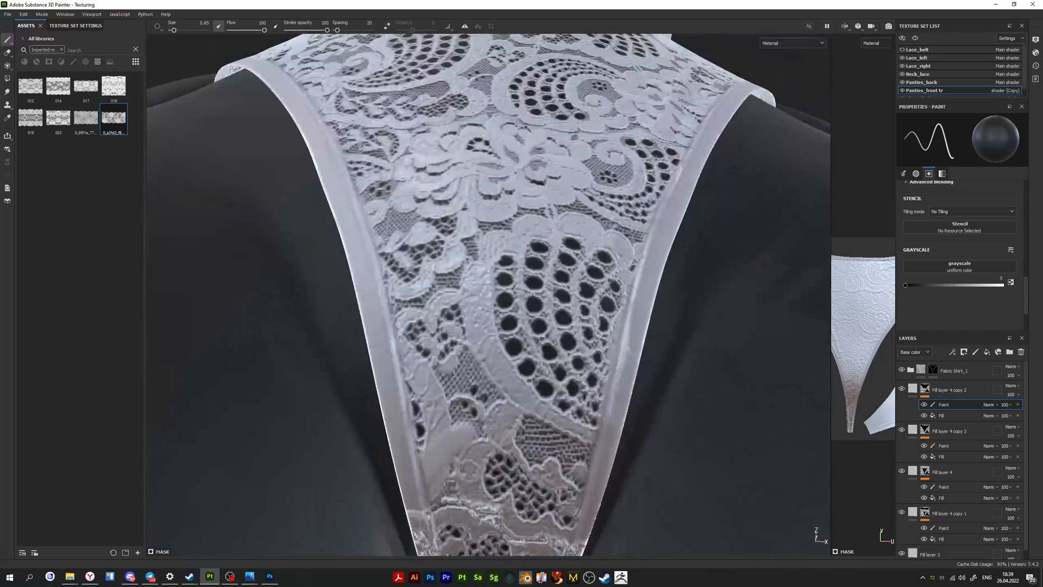
{"action": "left_click", "coordinate": [582, 522]}
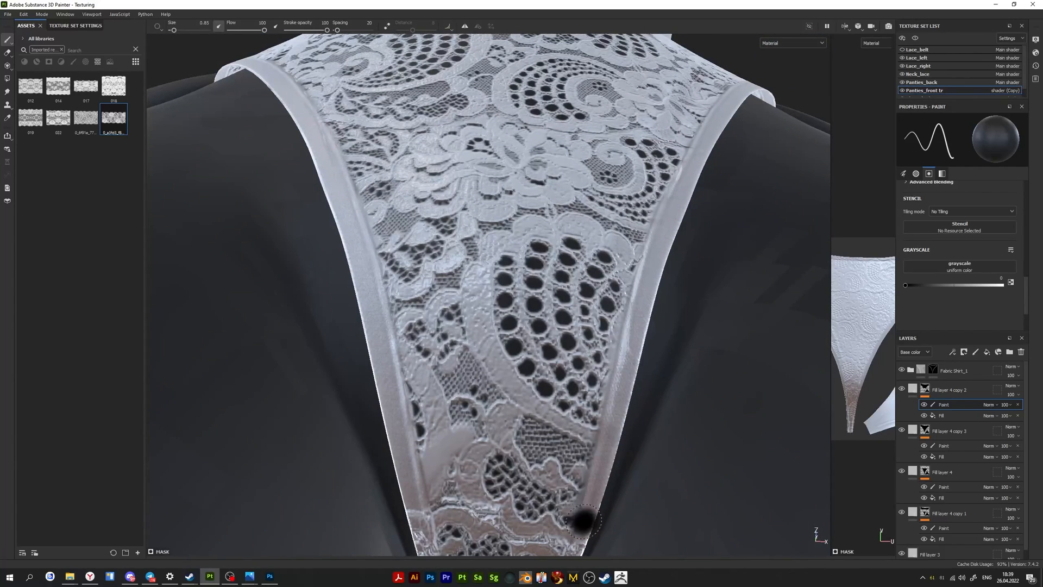
{"action": "mouse_move", "coordinate": [632, 368]}
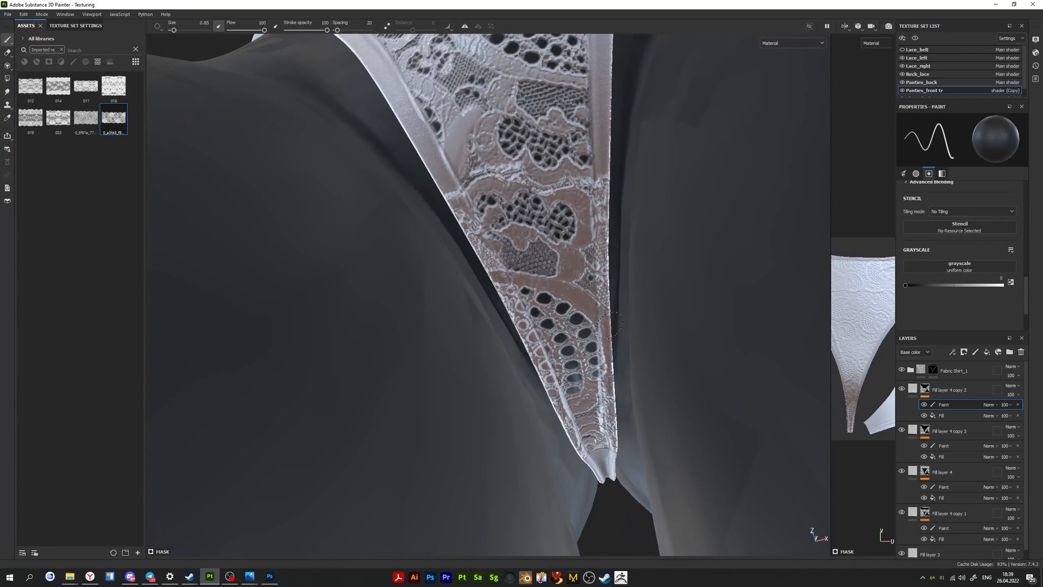
Open the Fill effect in Fill layer 4 copy 1's mask for the lace grayscale image
{"action": "left_click", "coordinate": [545, 273]}
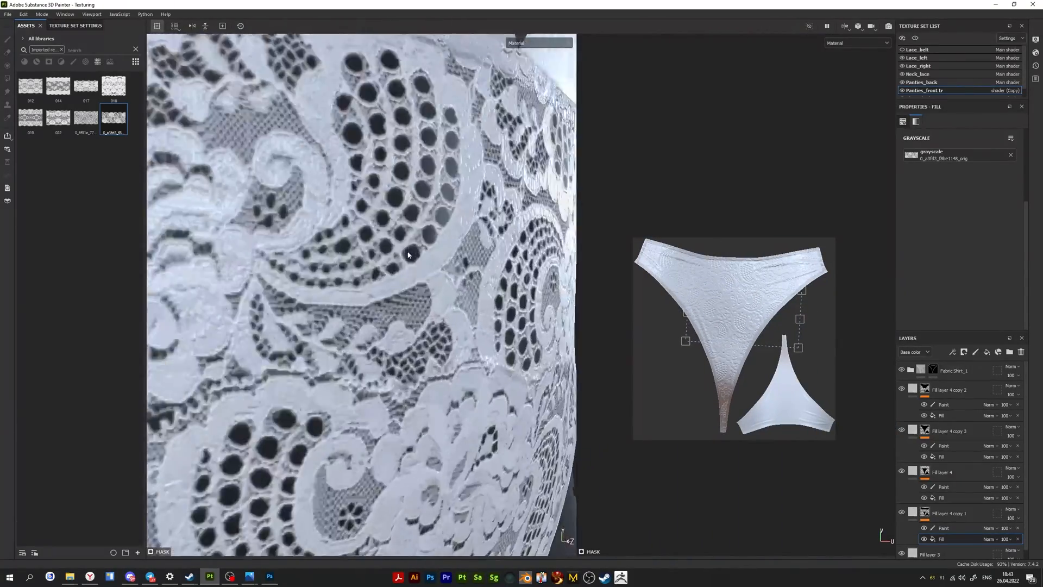
Select Fill layer 4's Paint mask effect as the target, with a white brush
{"action": "left_click", "coordinate": [943, 486]}
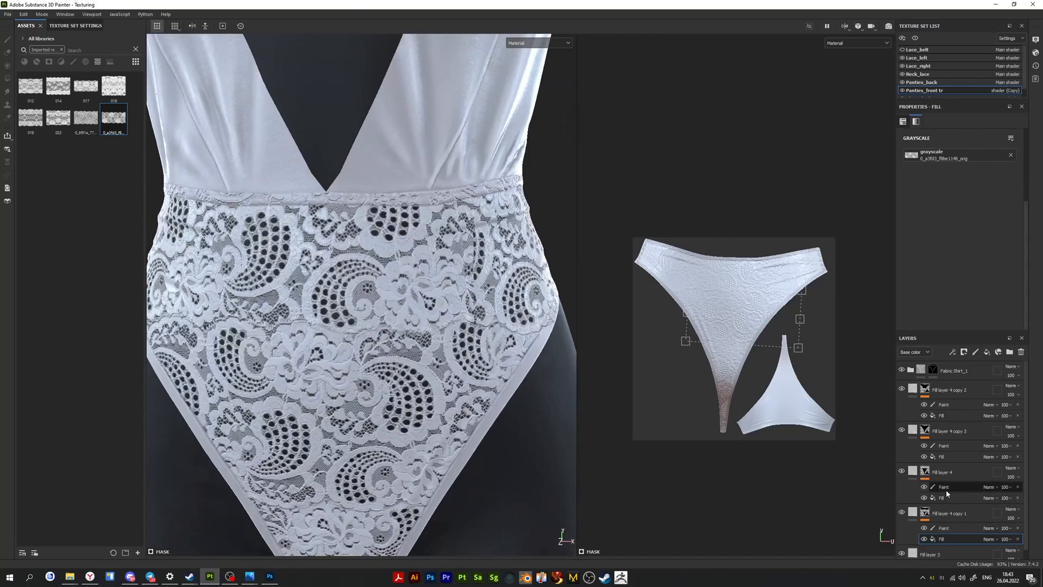
{"action": "left_click", "coordinate": [942, 486]}
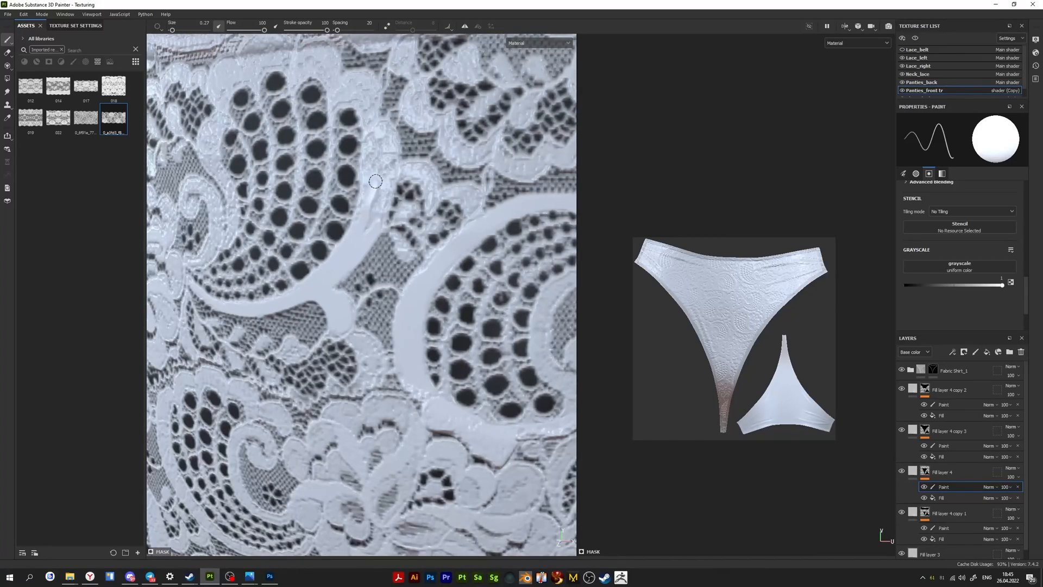
Brush white over the panties front to paint lace back into the mask
{"action": "left_click_drag", "start_coordinate": [374, 181], "coordinate": [412, 145]}
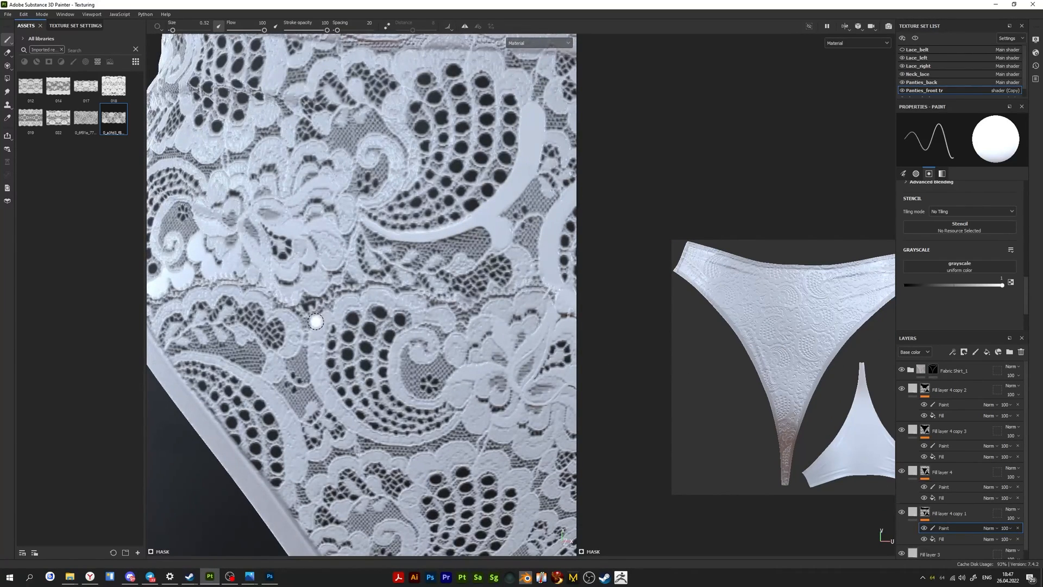
{"action": "mouse_move", "coordinate": [288, 308]}
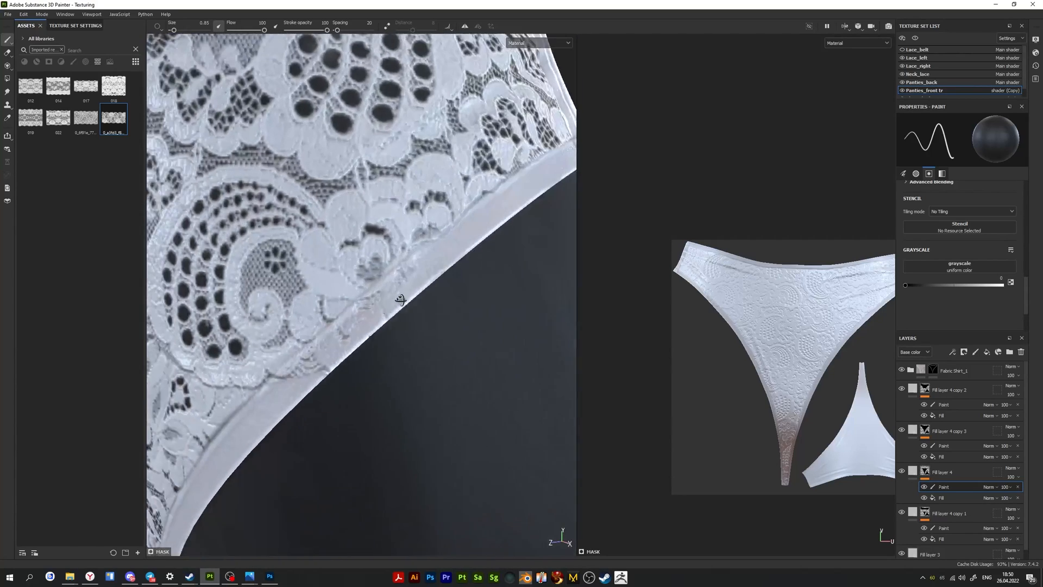
{"action": "mouse_move", "coordinate": [223, 450]}
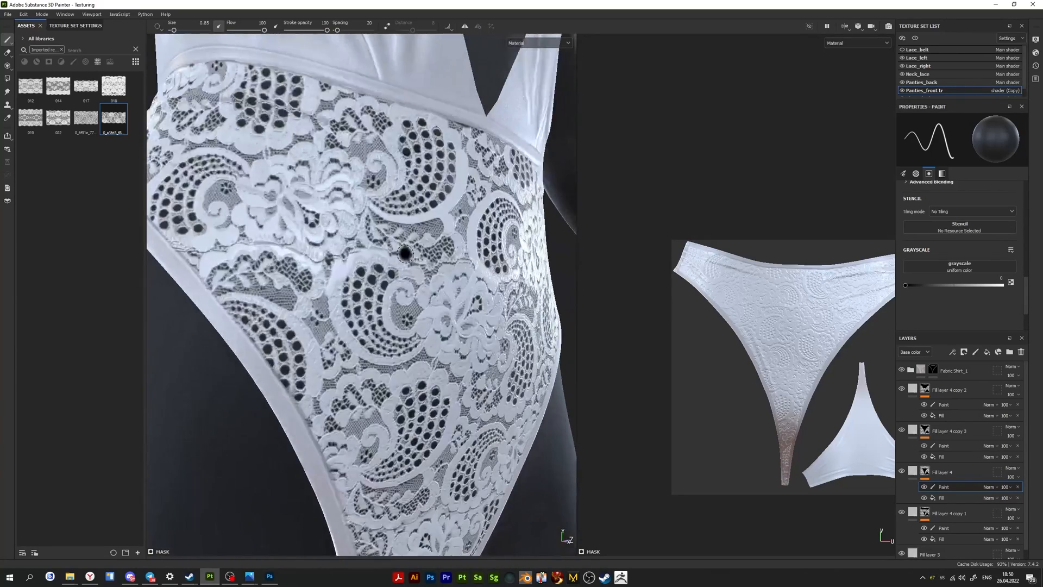
Select Fill layer 4 to show its fill settings, roughness 0.3
{"action": "left_click", "coordinate": [942, 471]}
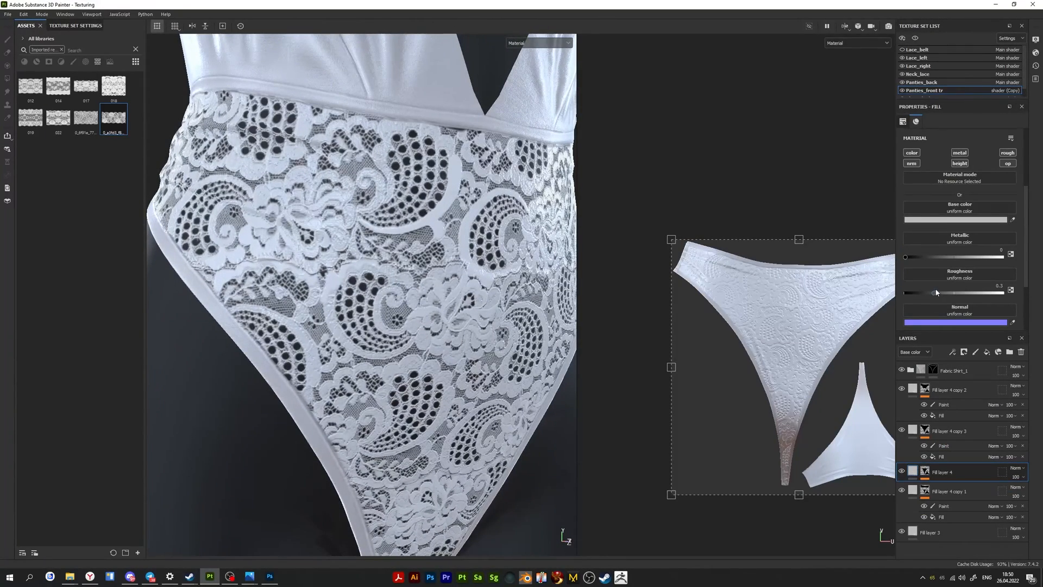